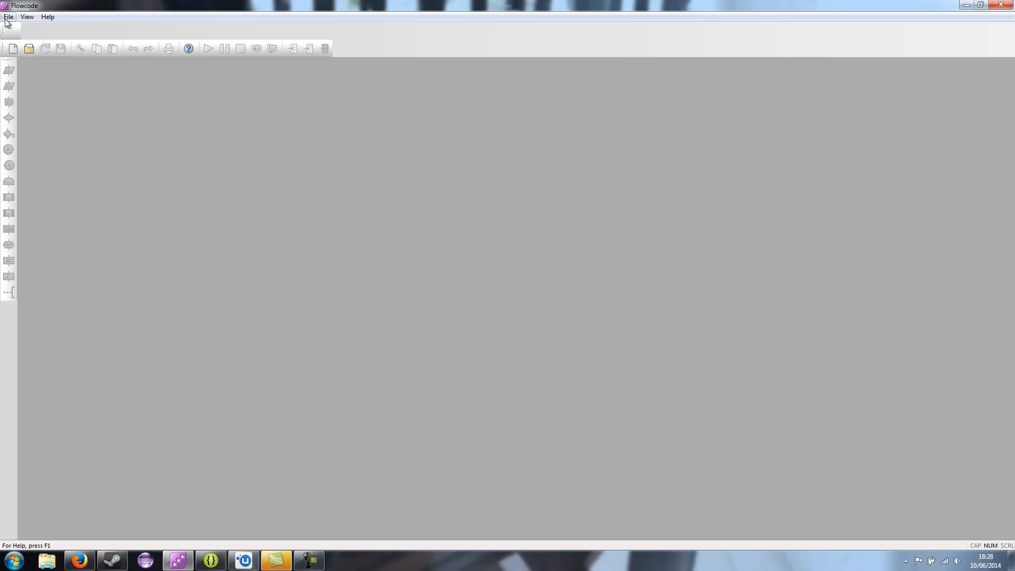
- Open the File menu to show New, Open and Import
click(8, 16)
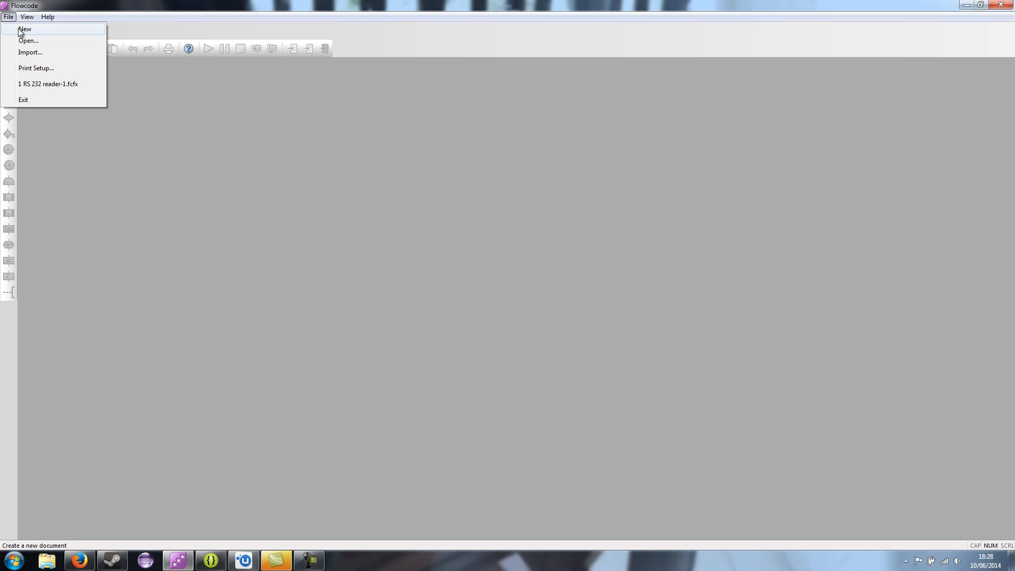
mouse_move(9, 18)
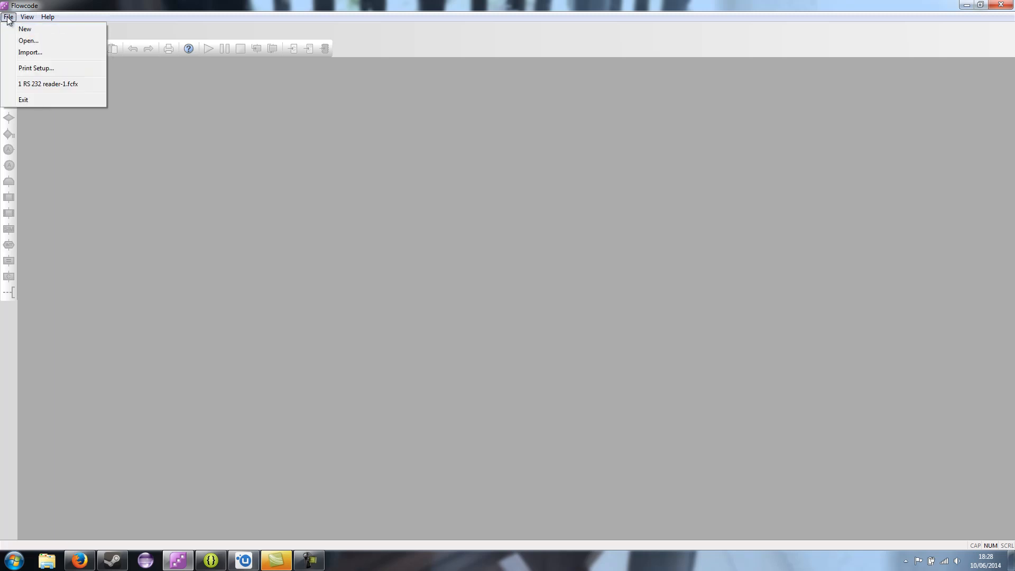
- Start a new flowchart with PIC16 family chip 16F877A as the target
click(25, 28)
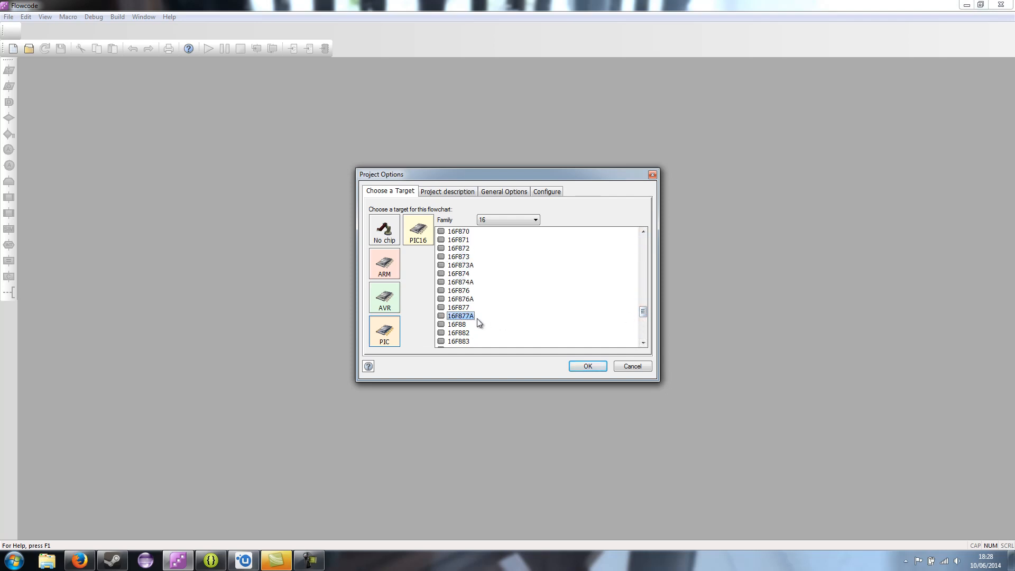
click(586, 366)
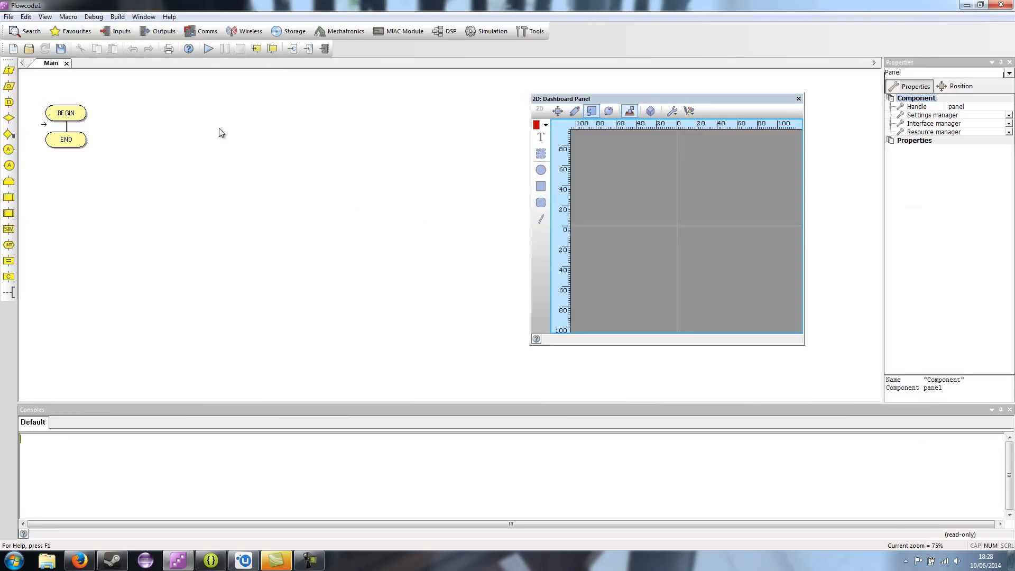
- Add the RS232 component from the Comms menu to the 2D Dashboard Panel
click(207, 31)
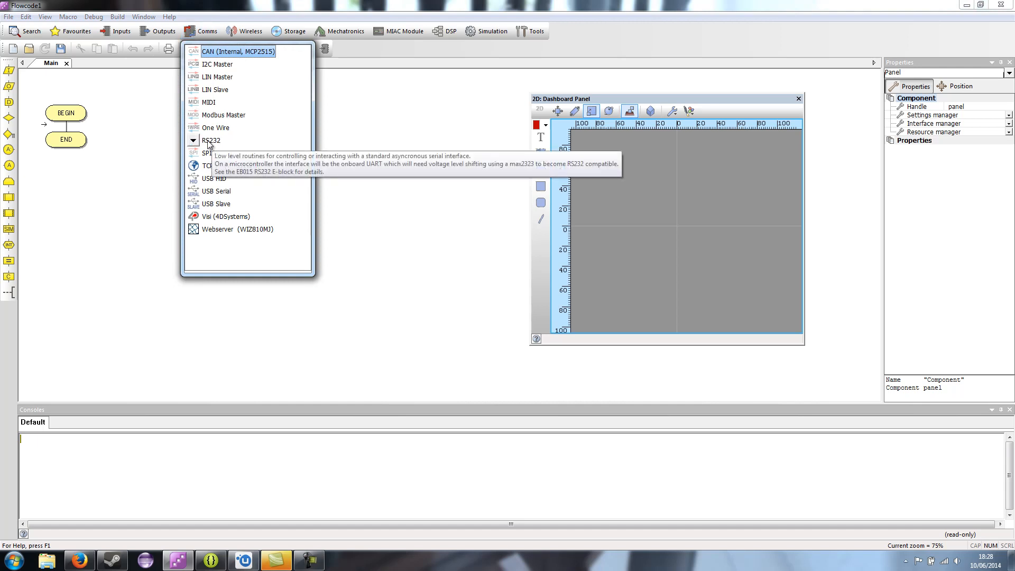
click(212, 141)
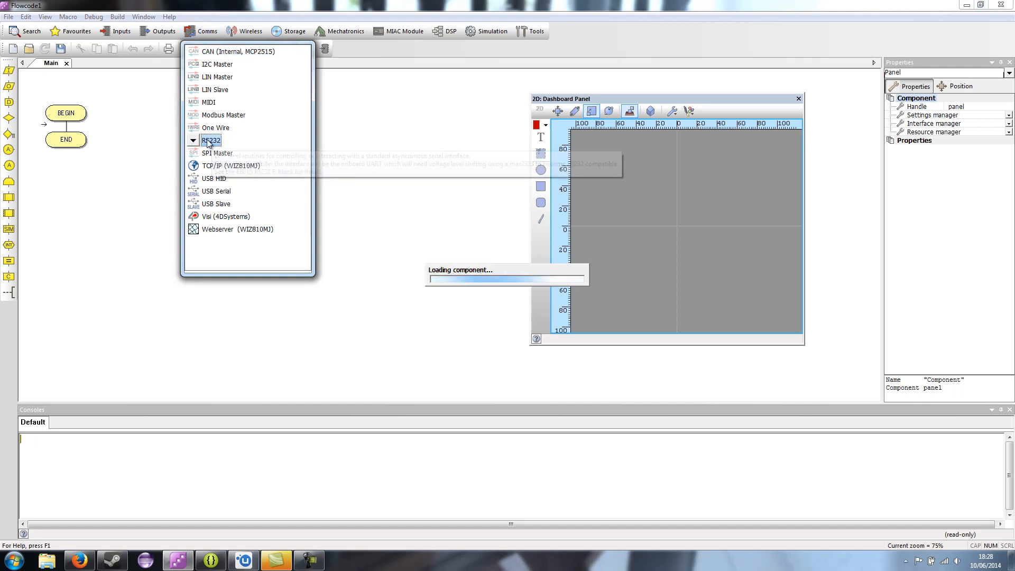
click(211, 140)
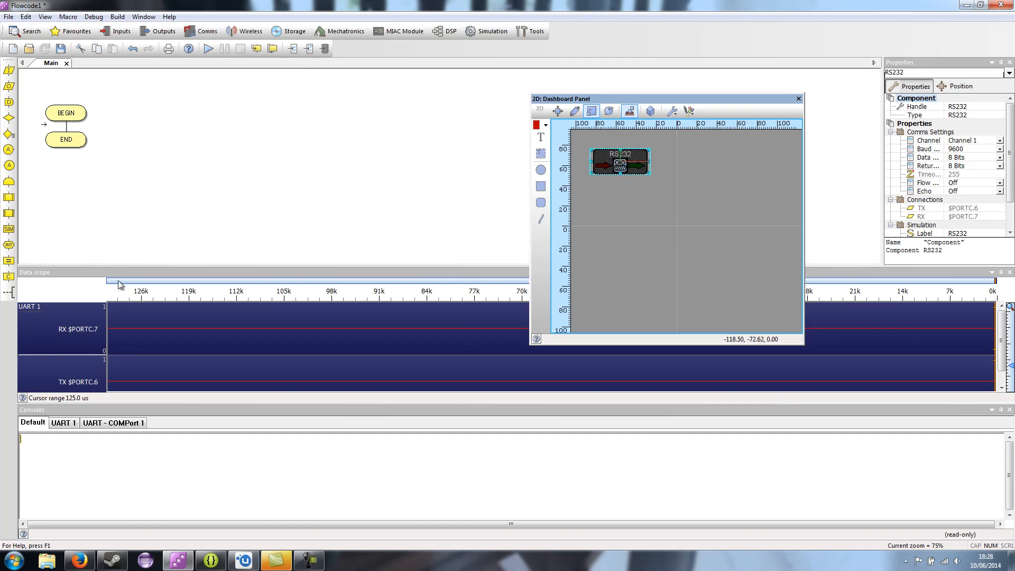
mouse_move(759, 263)
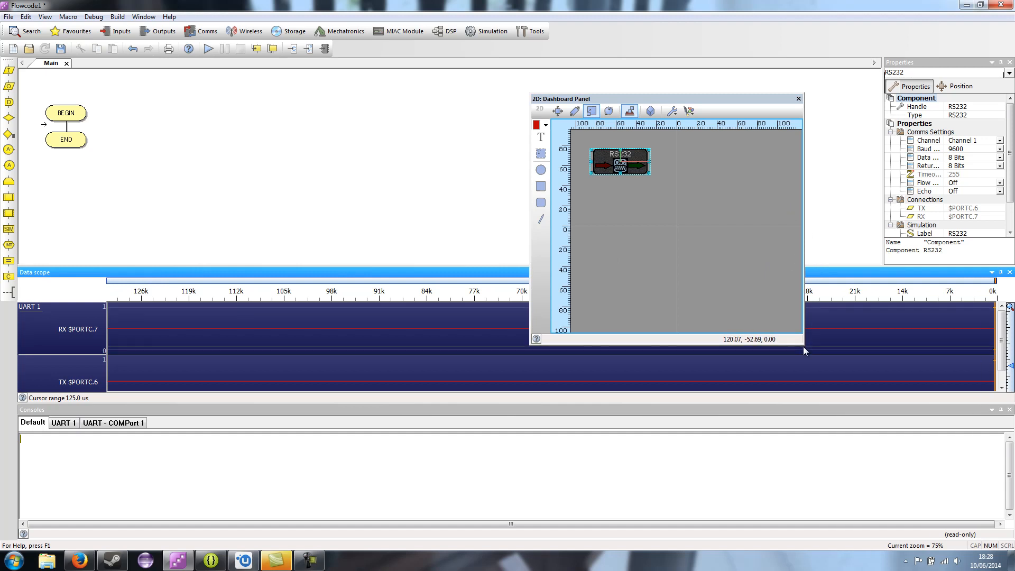
mouse_move(1003, 179)
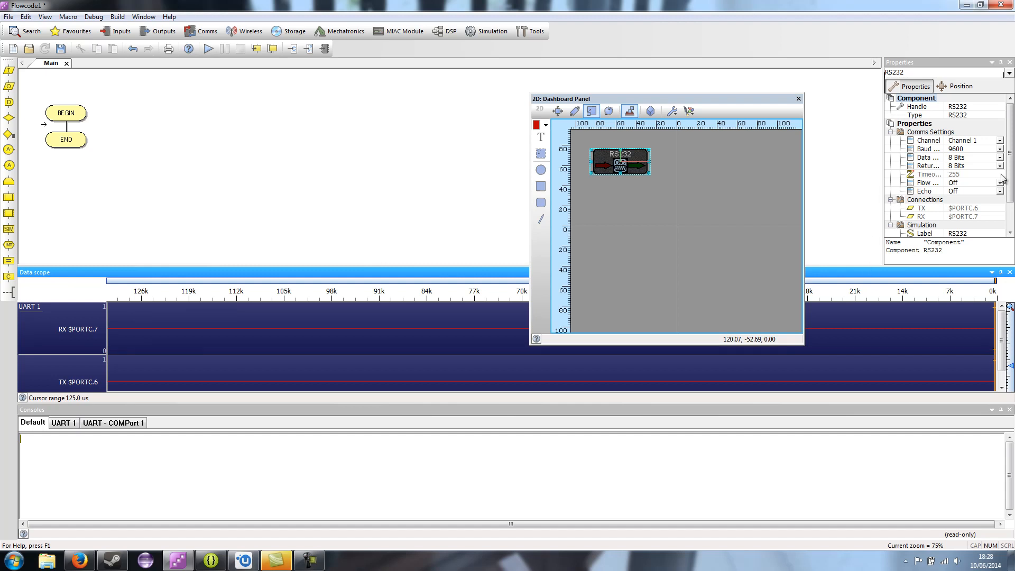
mouse_move(909, 415)
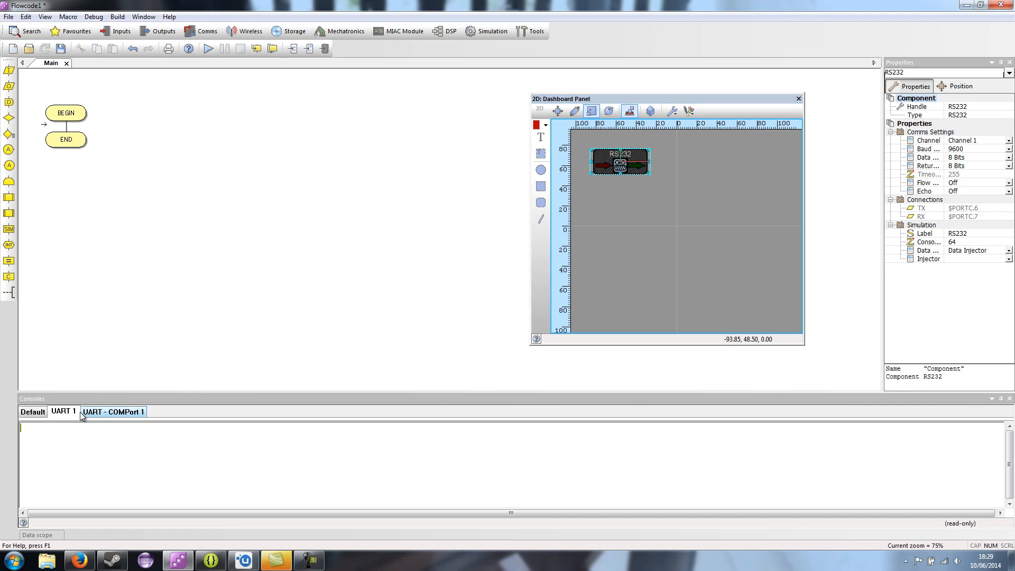
- Set the RS232 Data Source to COM Port and view the UART and COM port consoles
click(63, 412)
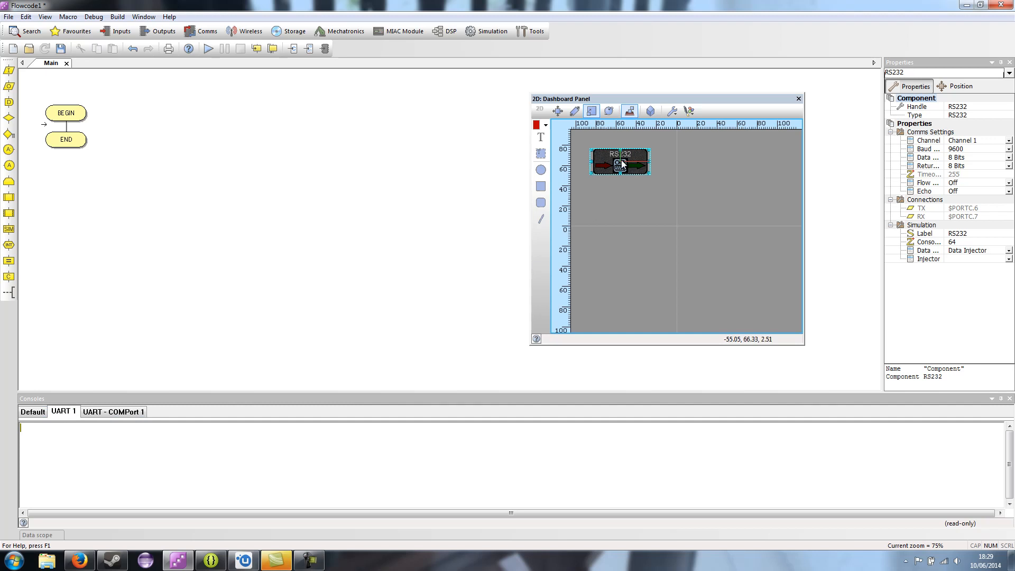
mouse_move(620, 163)
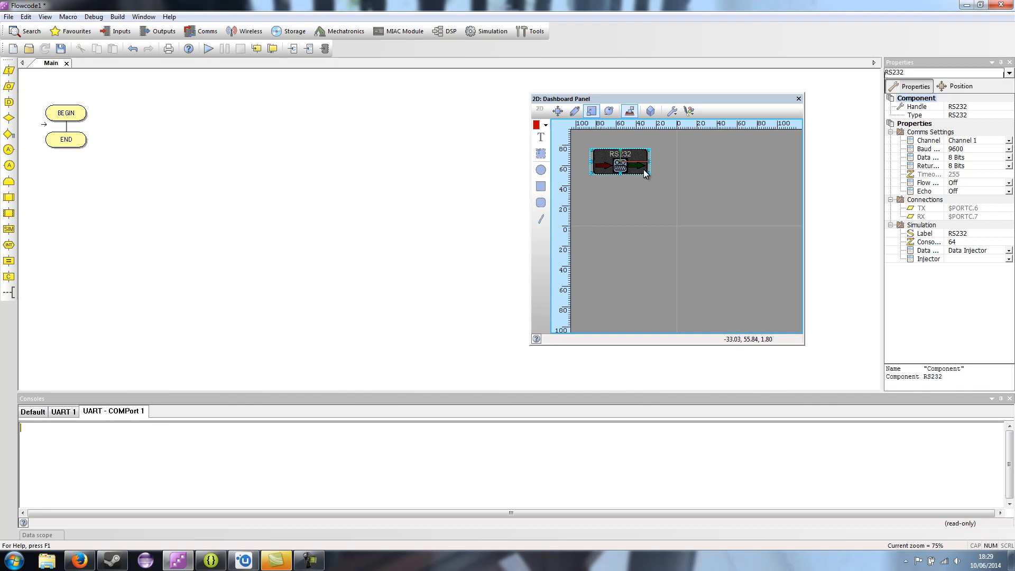
click(1007, 251)
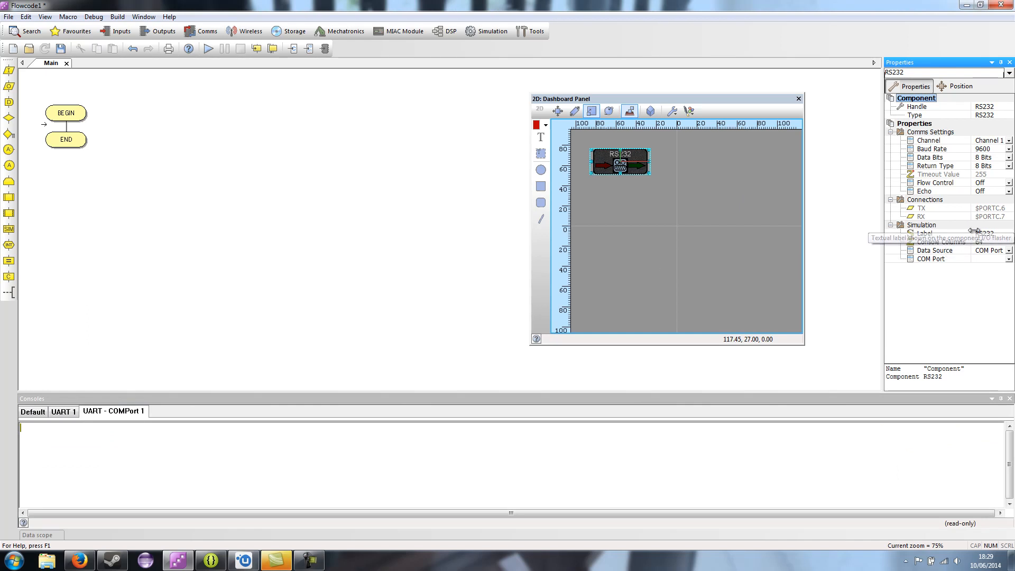
mouse_move(923, 263)
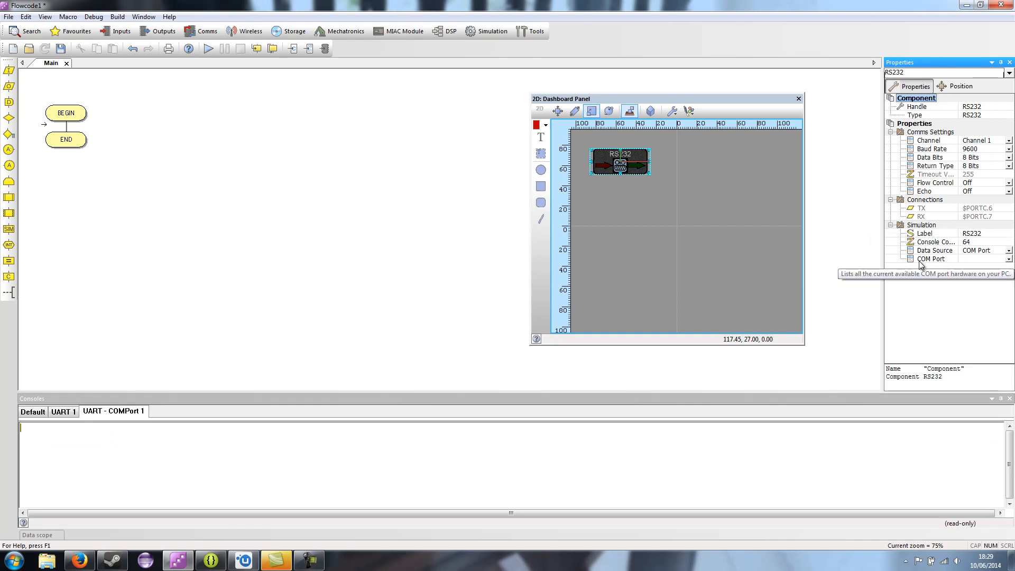
mouse_move(983, 264)
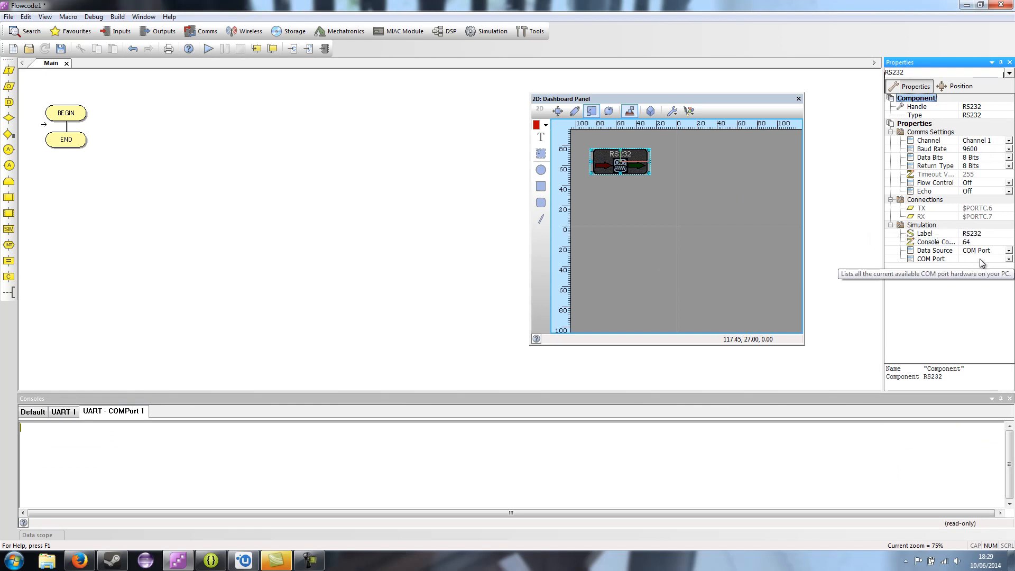
click(37, 534)
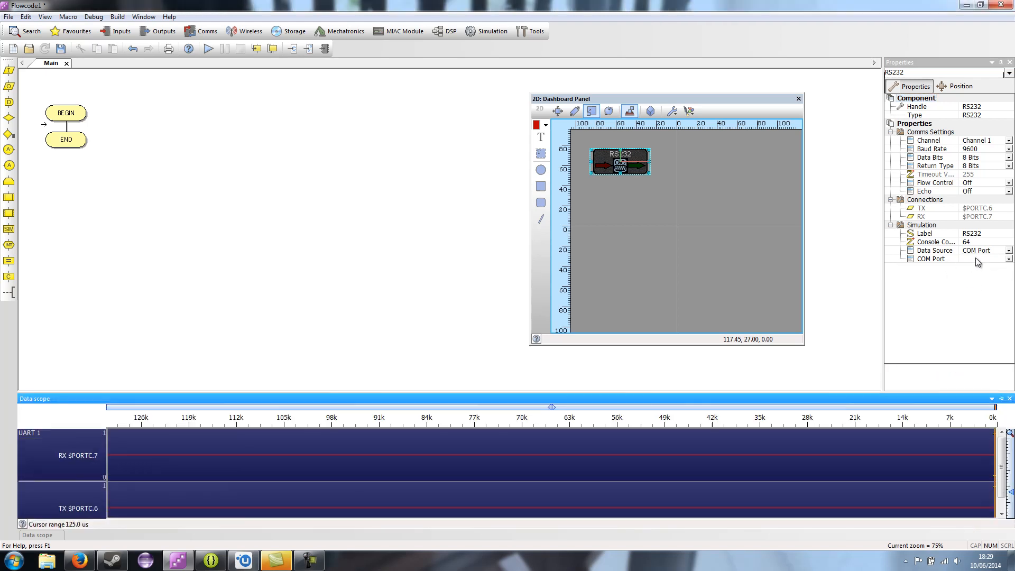
mouse_move(978, 262)
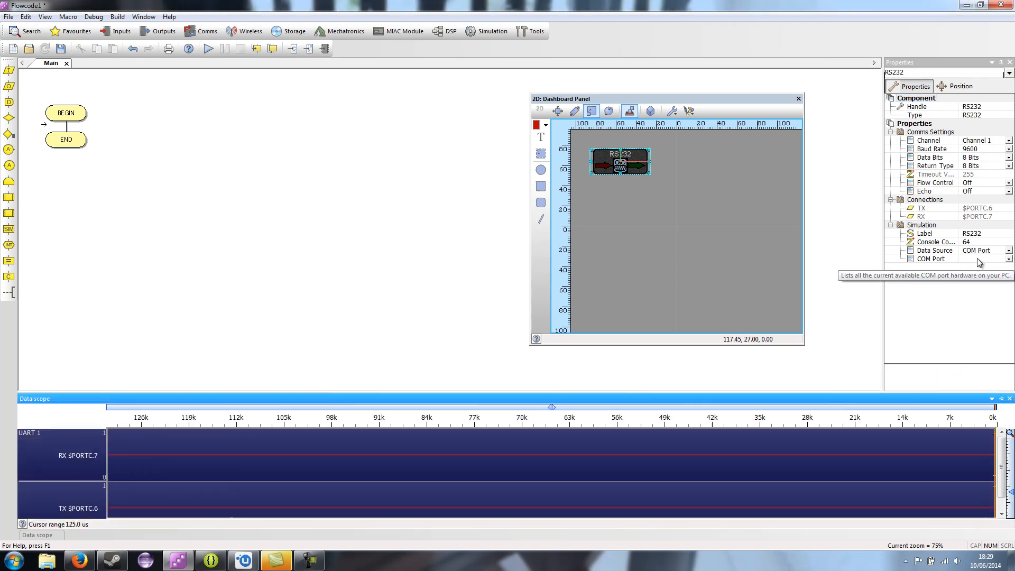
mouse_move(1004, 264)
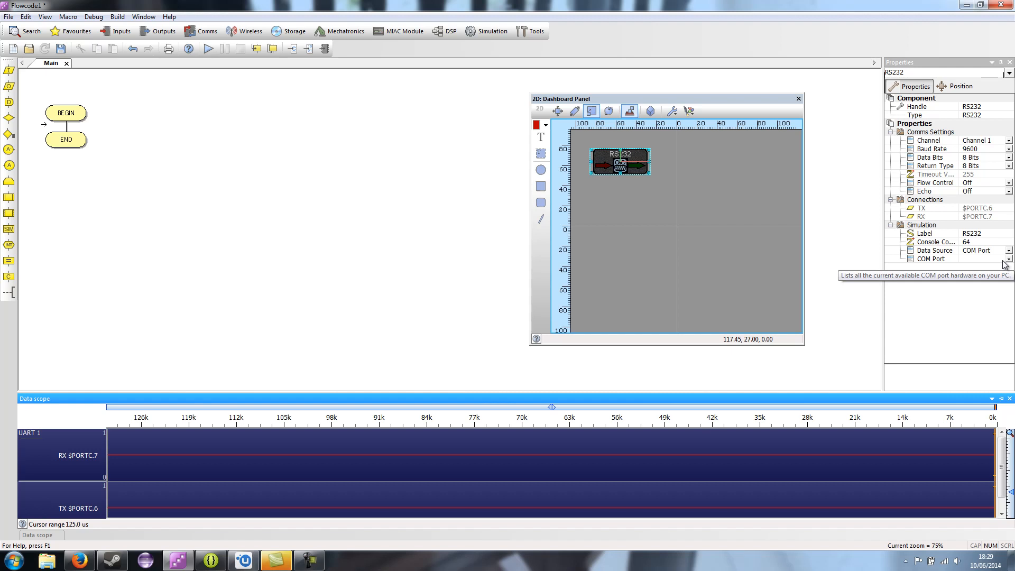
mouse_move(910, 259)
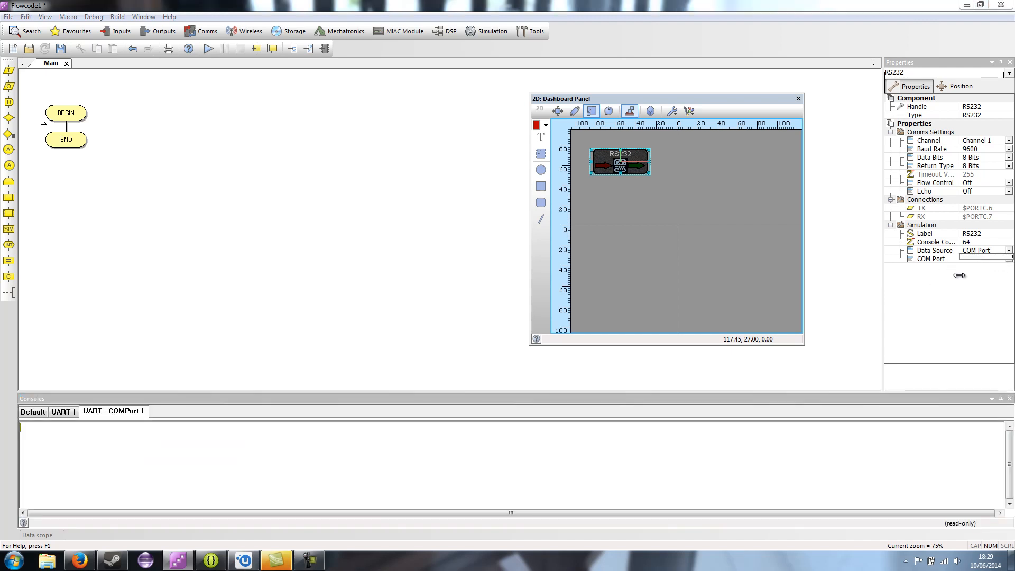
- Change the RS232 Data Source dropdown to Data Injector
click(38, 534)
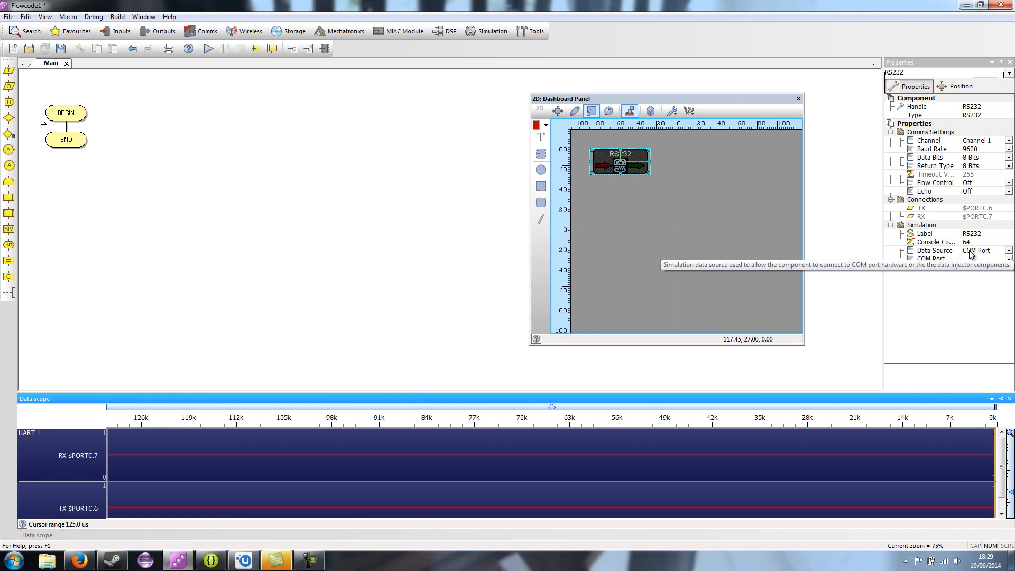
click(980, 250)
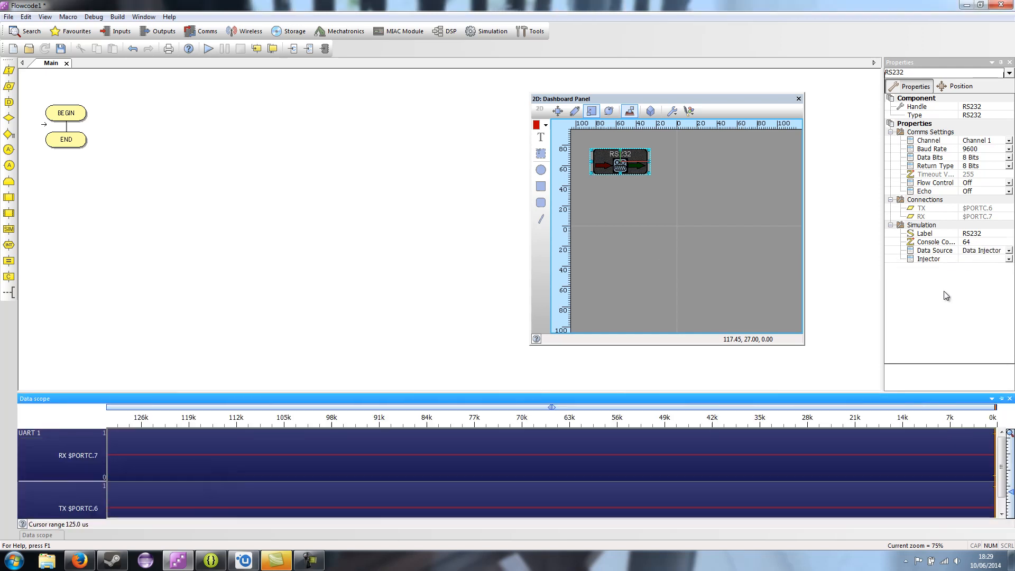
mouse_move(929, 259)
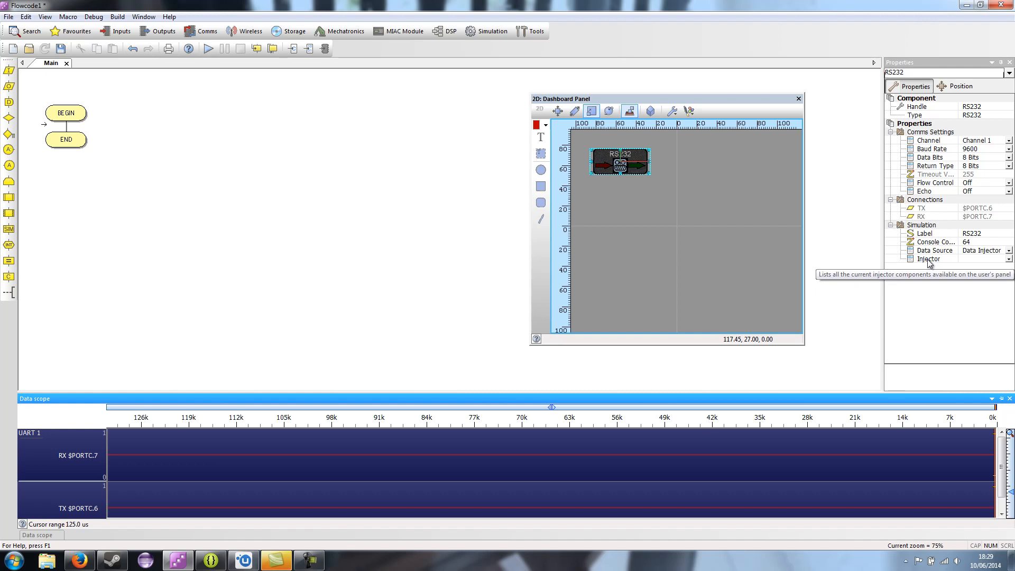
mouse_move(92, 86)
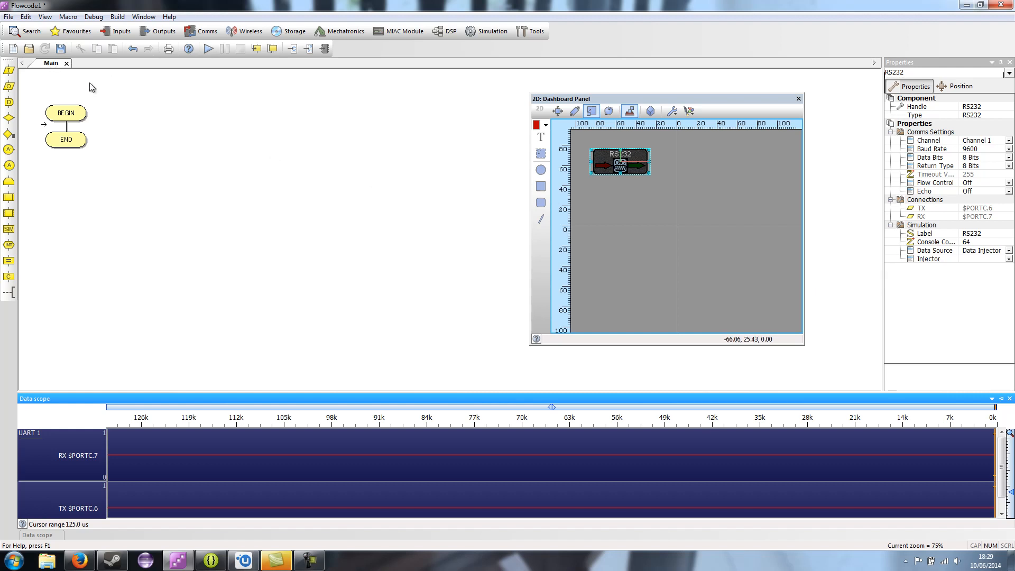
mouse_move(601, 143)
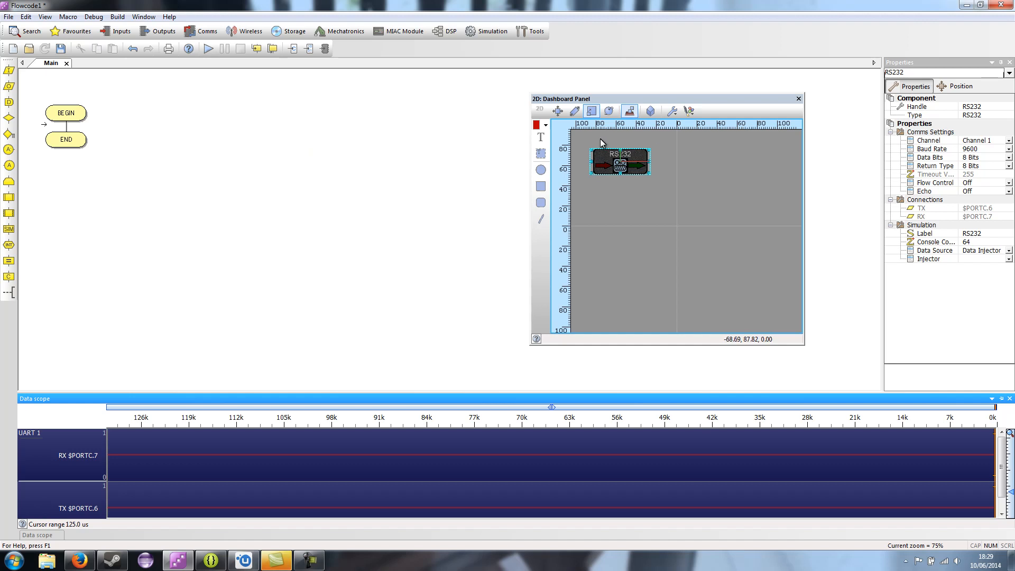
mouse_move(151, 83)
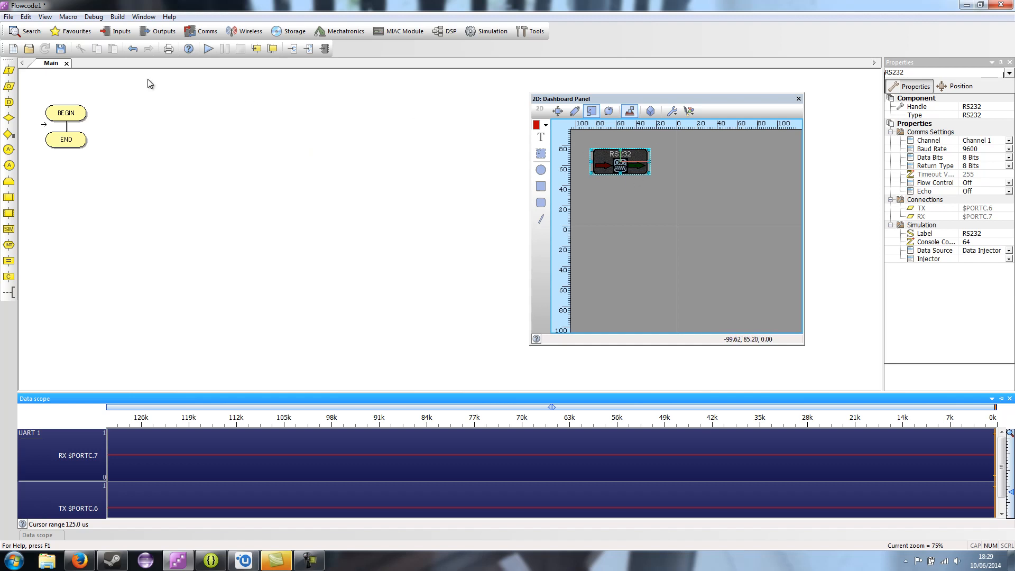
mouse_move(26, 31)
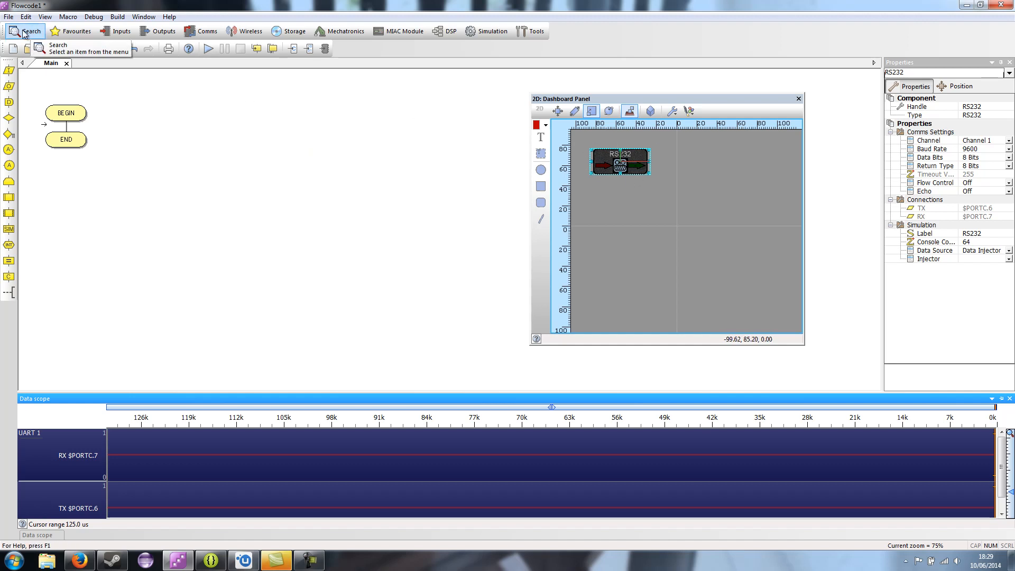
- Filter the component search with 'inject' to list the File, COM and CAN injectors
click(27, 31)
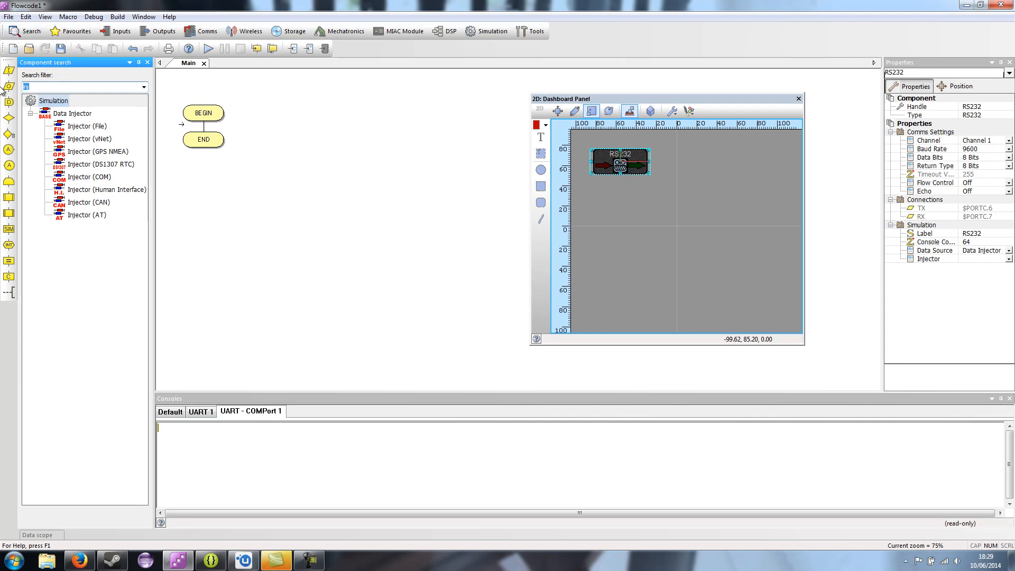
text(injector)
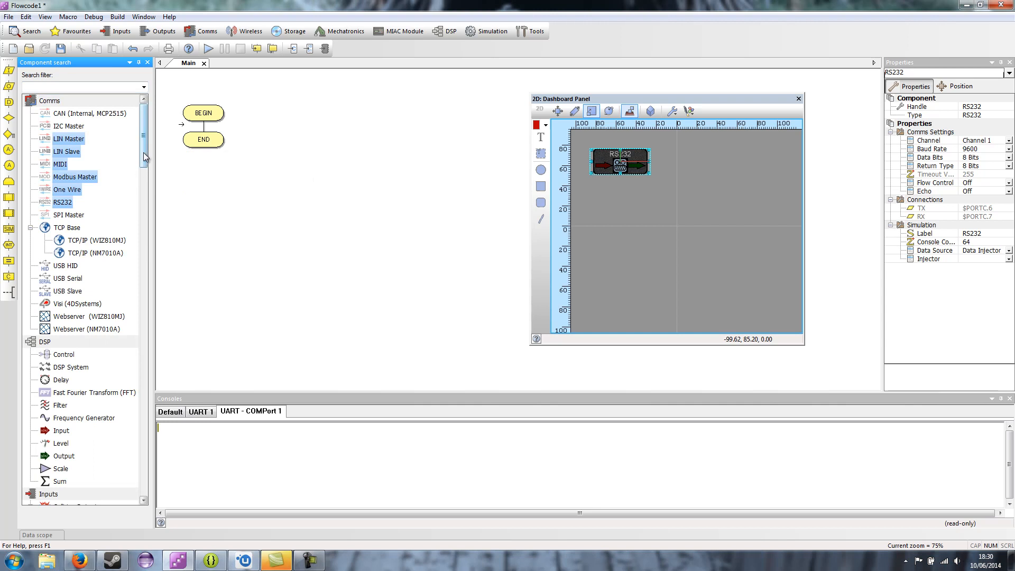
scroll(down, 3)
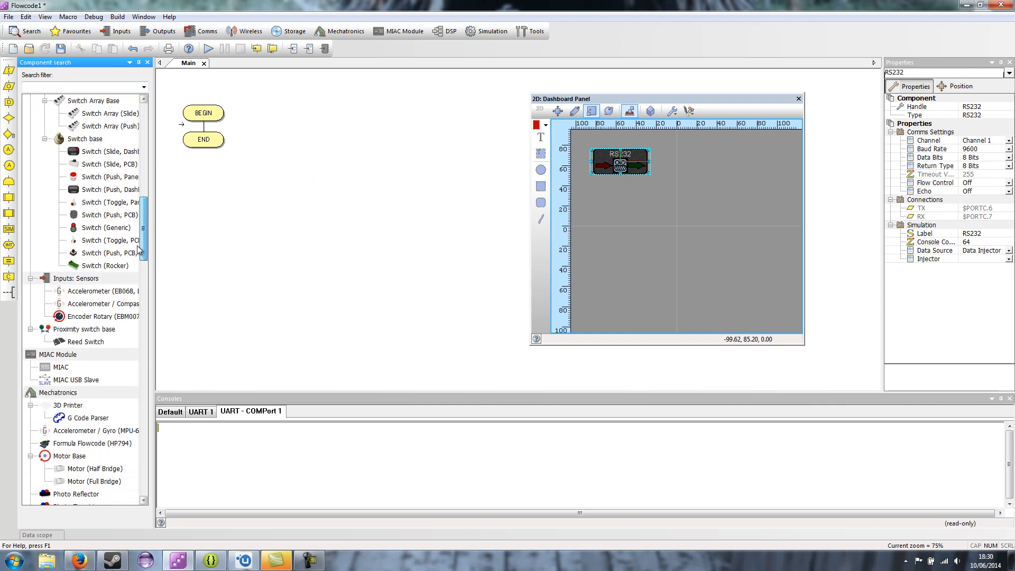
scroll(down, 3)
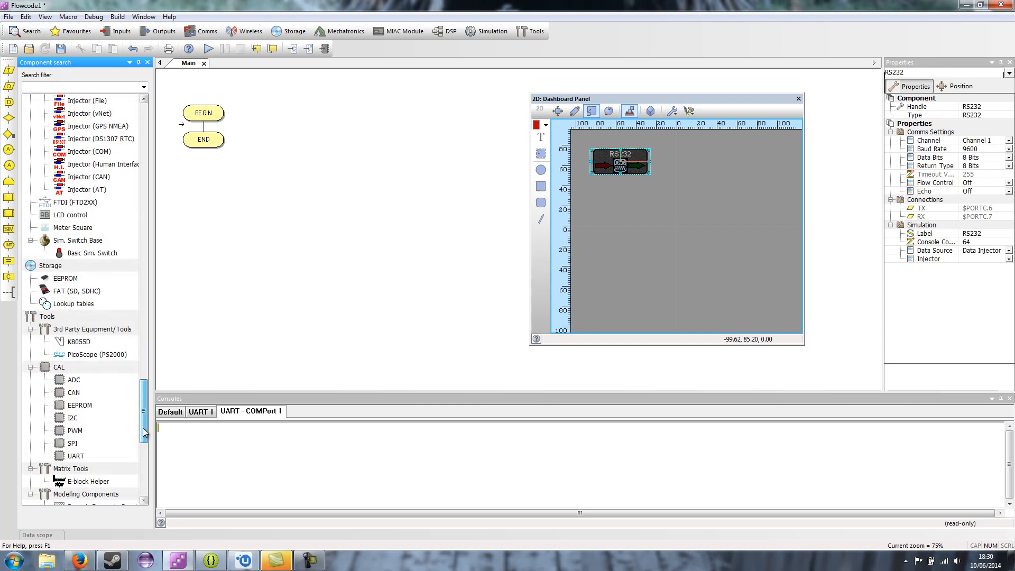
scroll(up, 3)
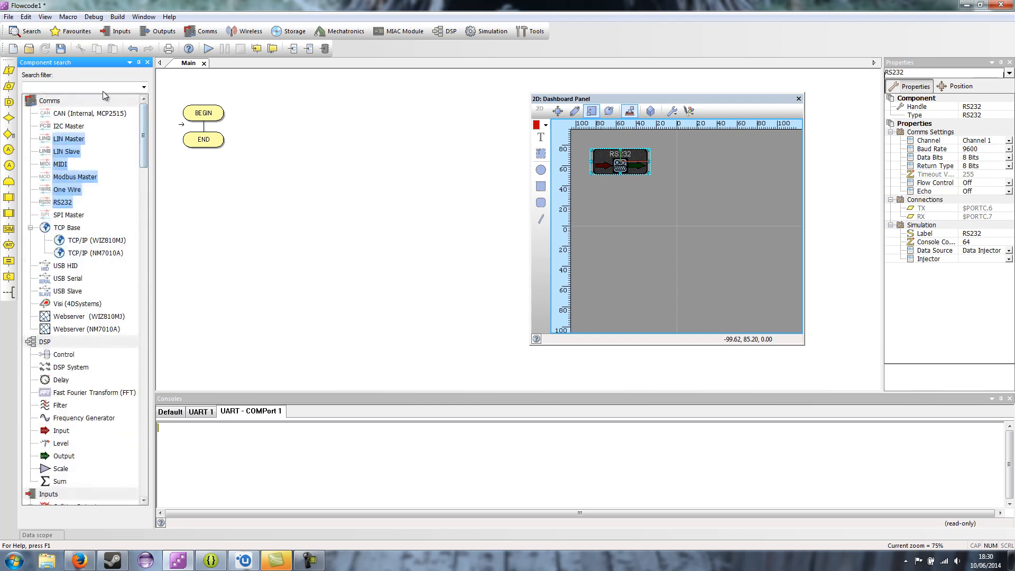
text(injector)
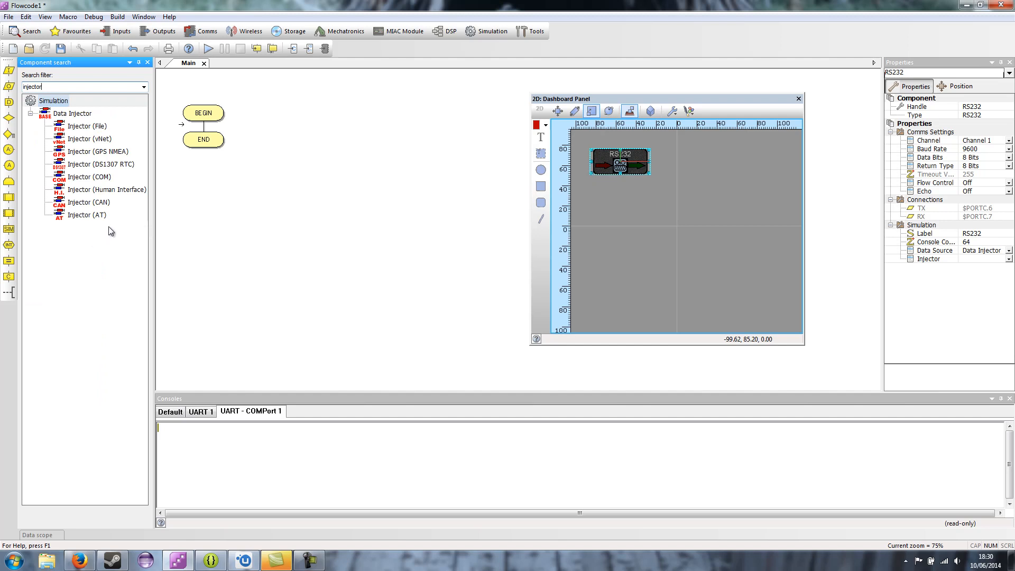
mouse_move(133, 193)
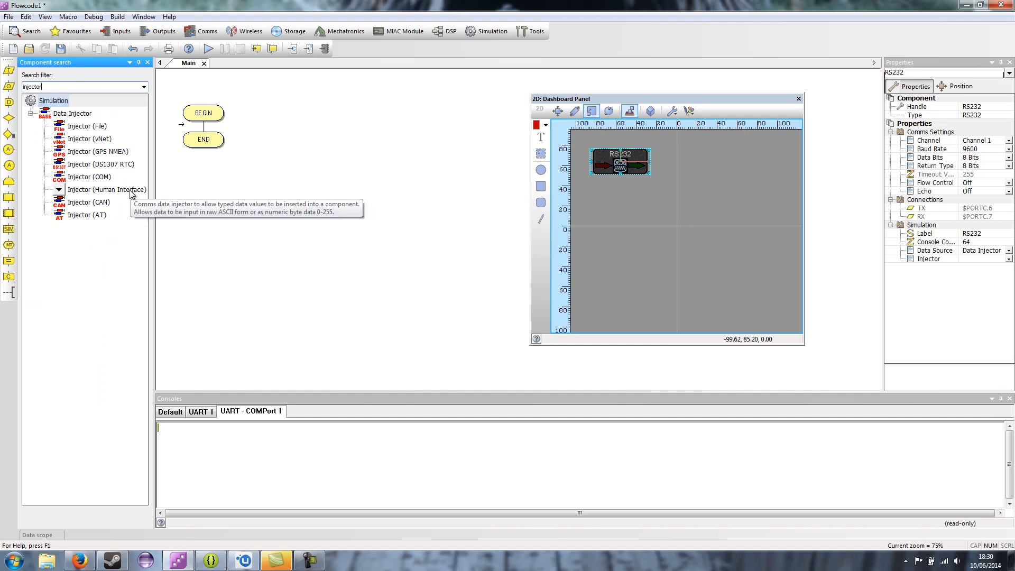
- Add Injector (Human Interface) to the 2D Dashboard Panel
double_click(107, 189)
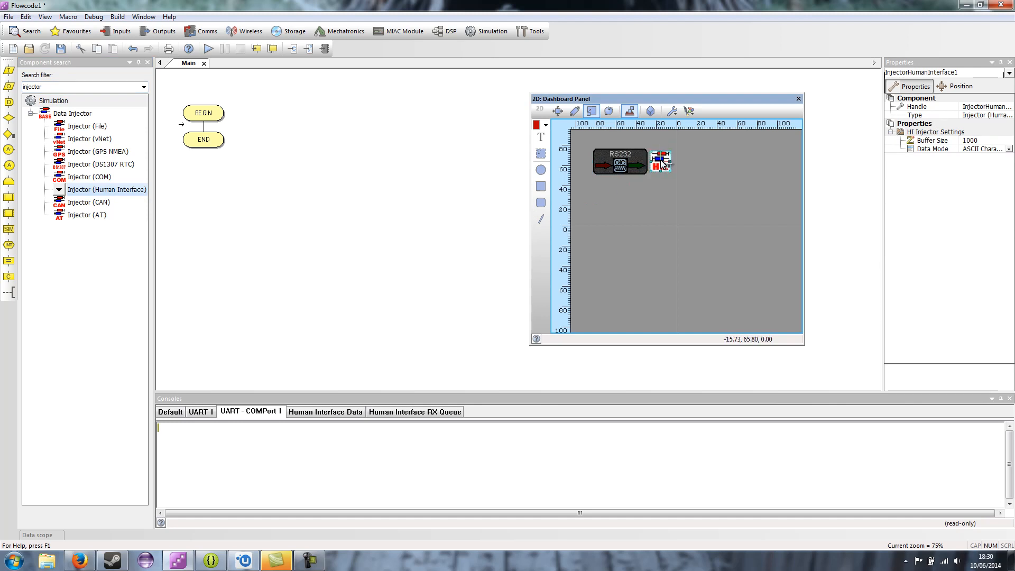
mouse_move(623, 203)
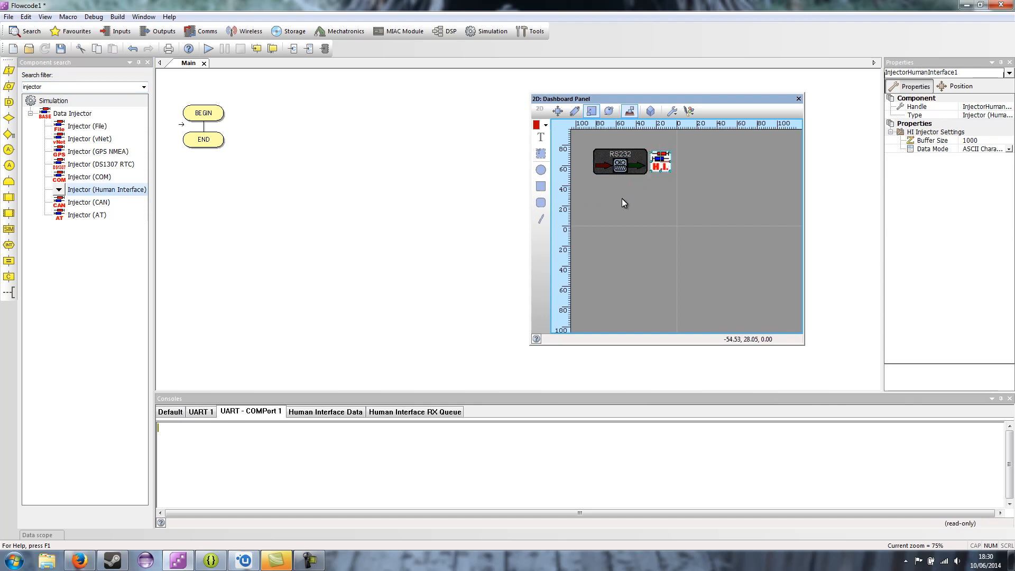
mouse_move(620, 211)
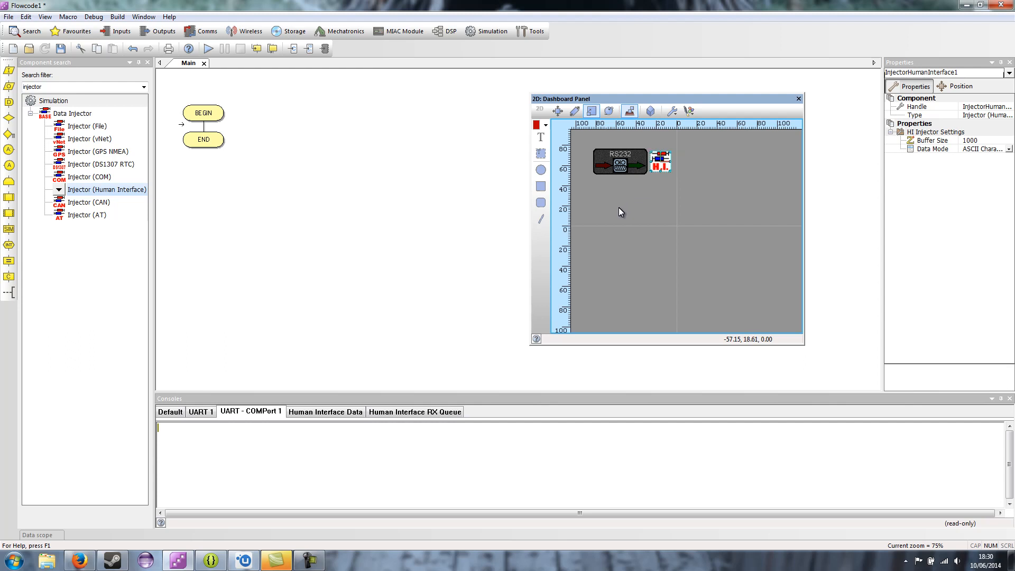
mouse_move(620, 213)
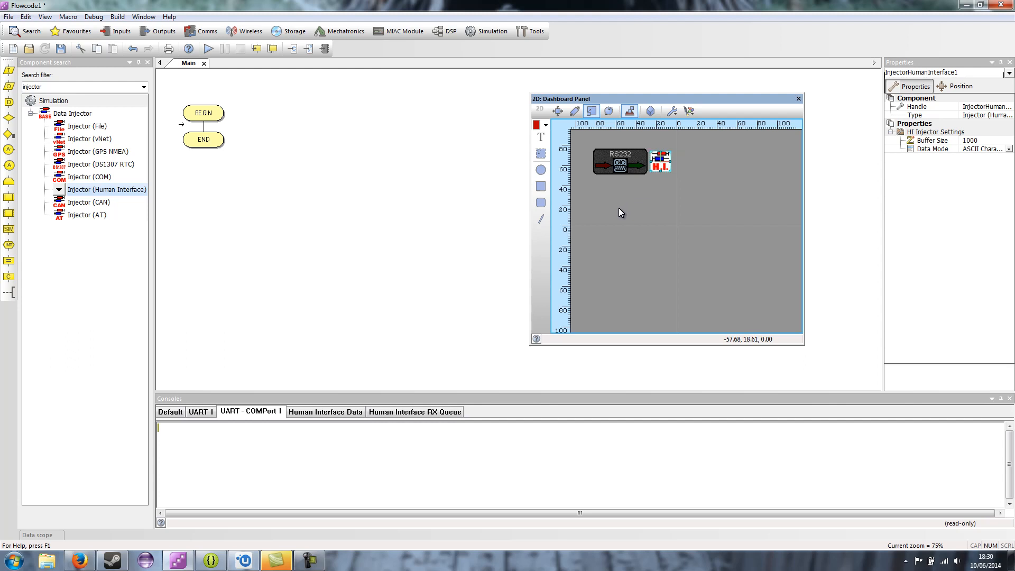
mouse_move(629, 182)
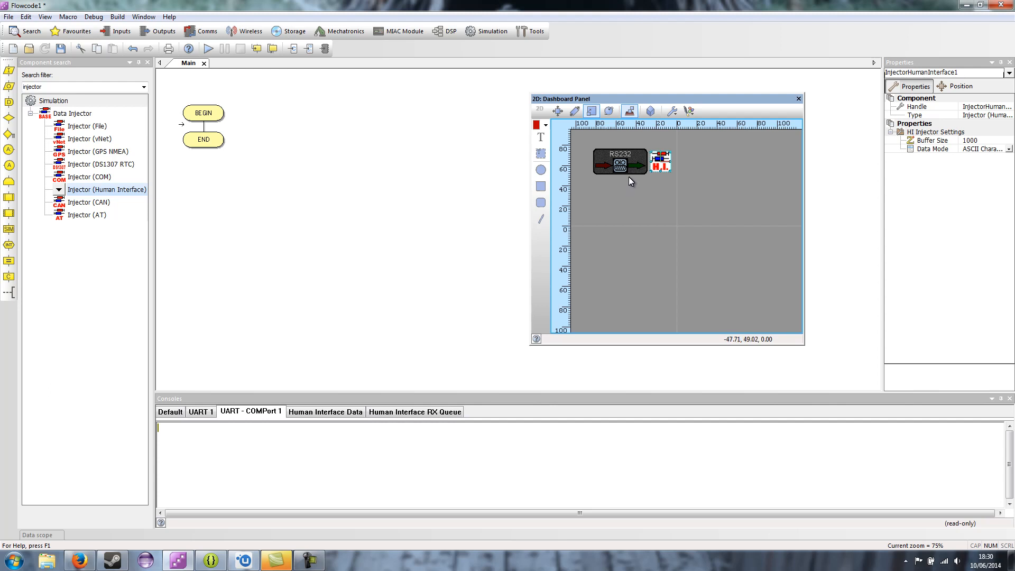
mouse_move(635, 163)
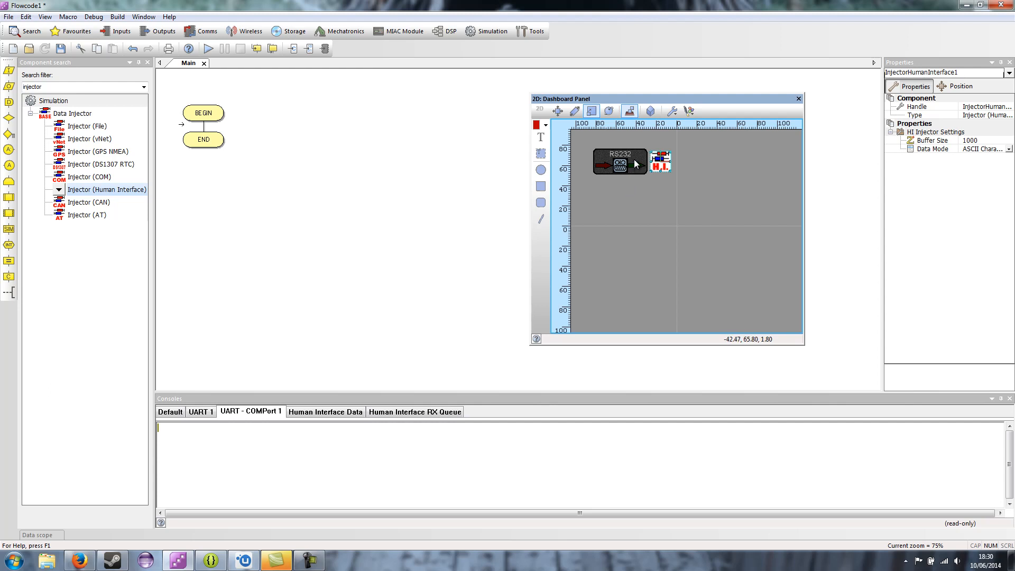
- Set RS232's Simulation Injector to InjectorHumanInterface1 and review the injector's 1000 buffer and ASCII mode
click(619, 161)
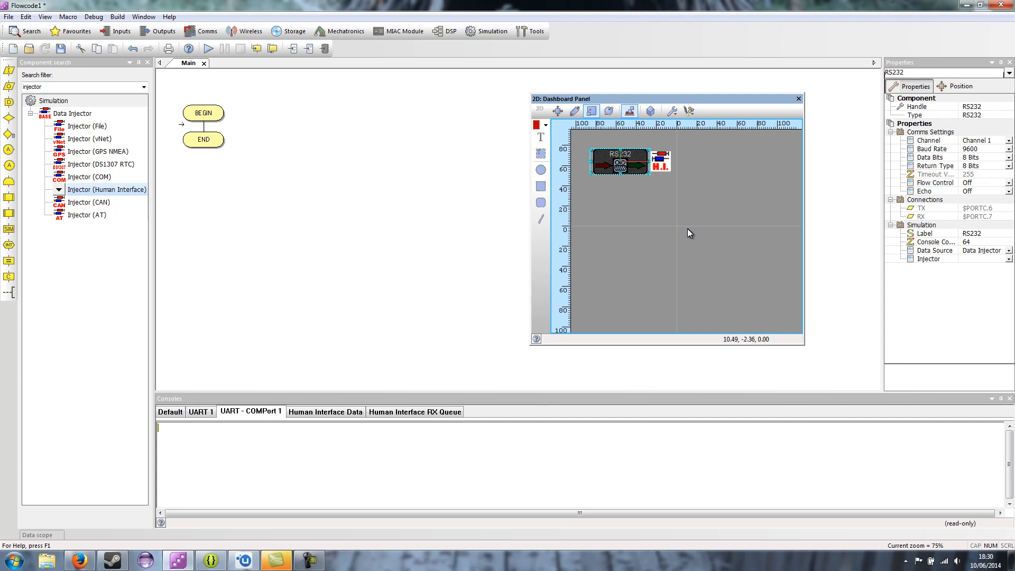
mouse_move(590, 147)
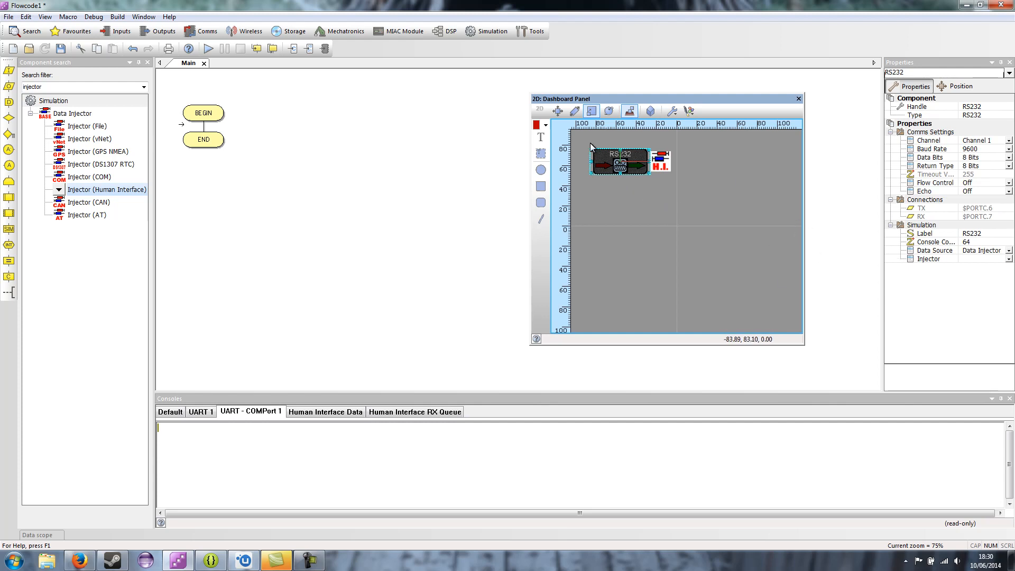
click(668, 161)
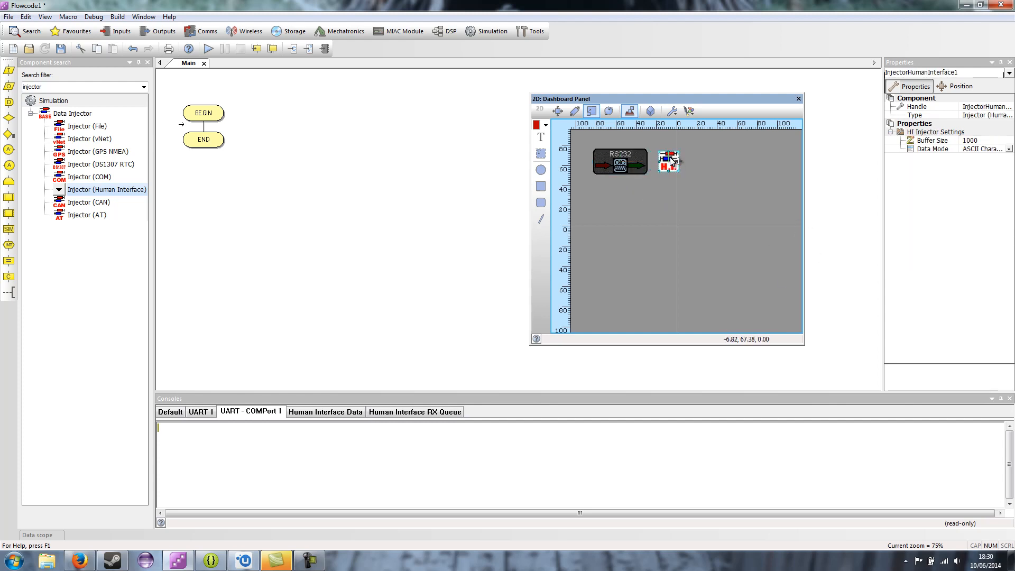
click(620, 161)
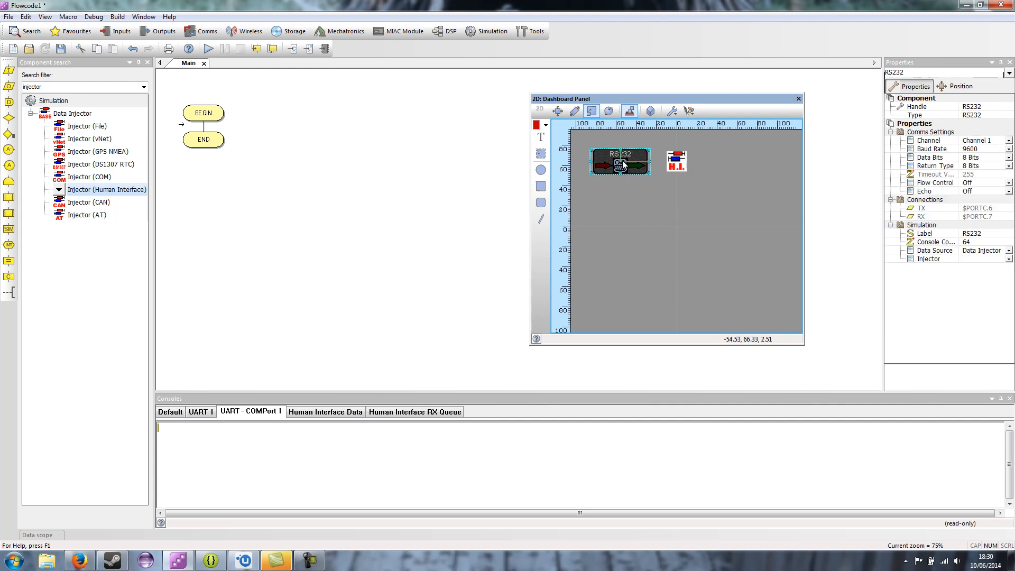
mouse_move(634, 159)
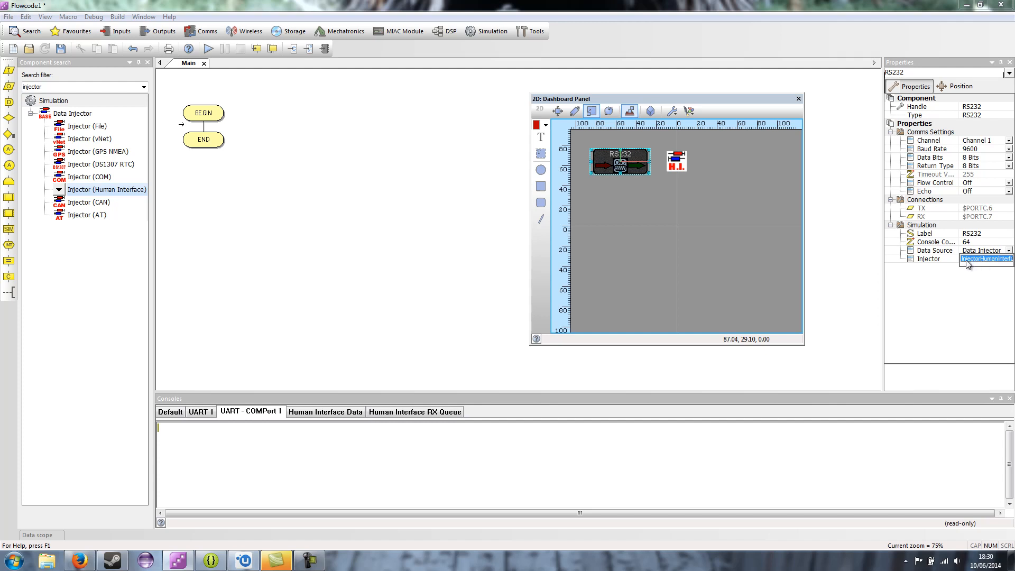
mouse_move(972, 265)
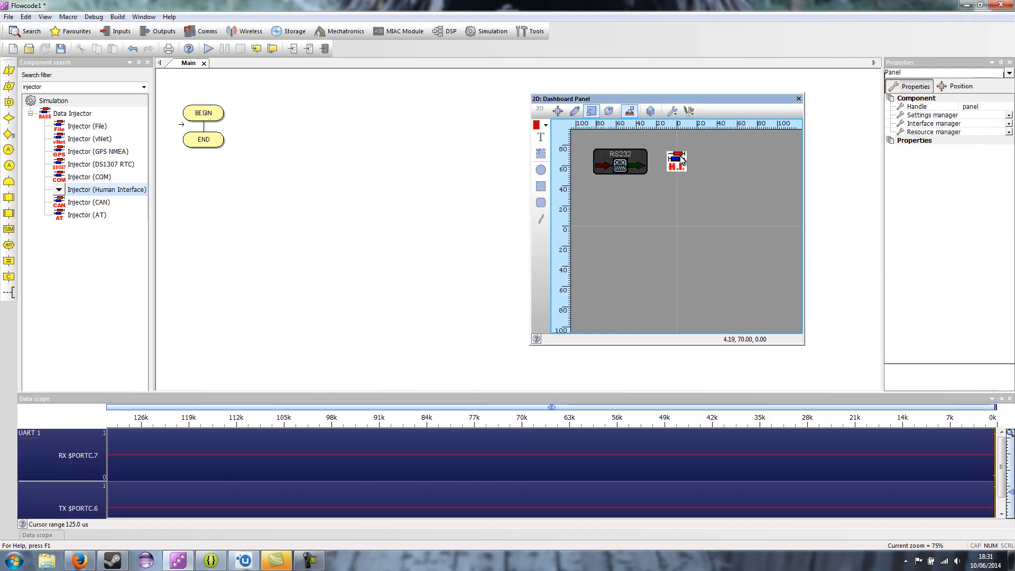
click(675, 160)
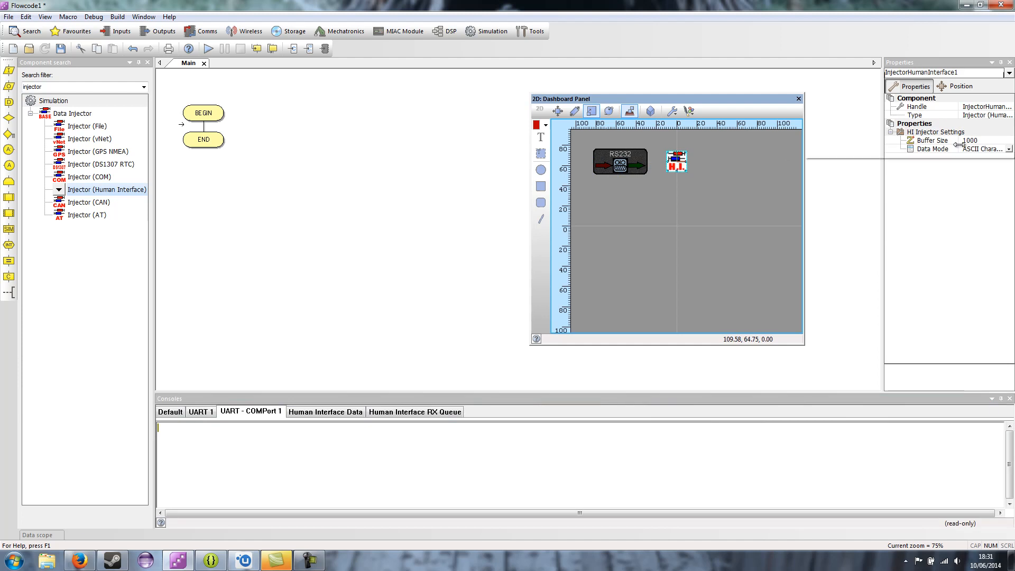
mouse_move(932, 146)
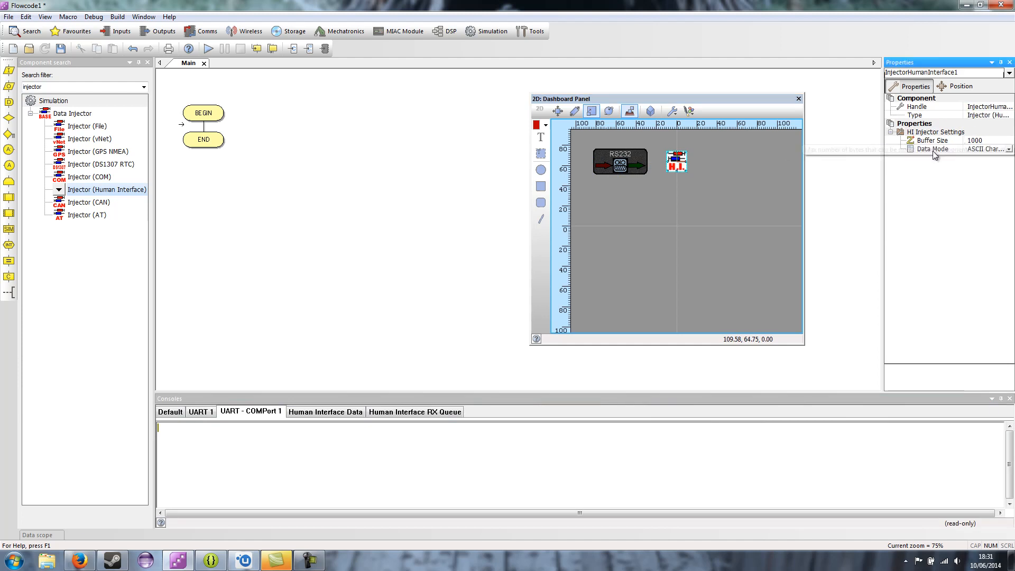
mouse_move(672, 175)
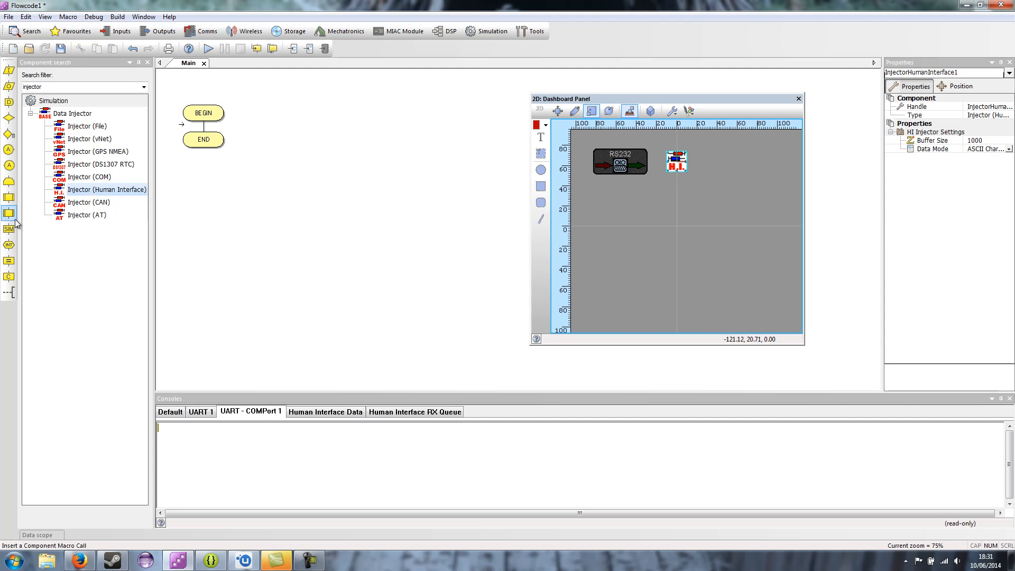
- Insert a Component Macro call to RS232 Initialise
click(9, 212)
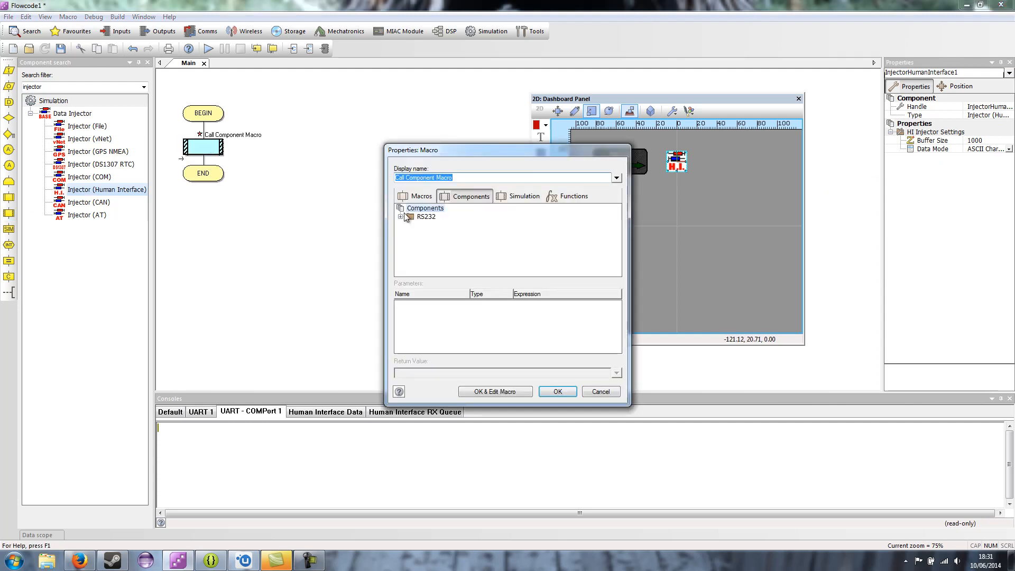
click(407, 216)
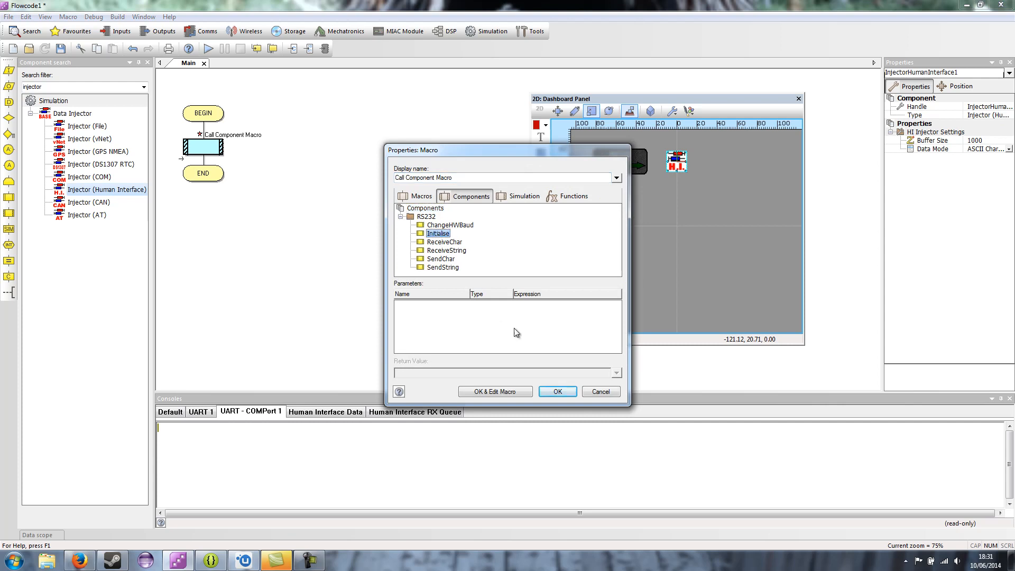
click(556, 391)
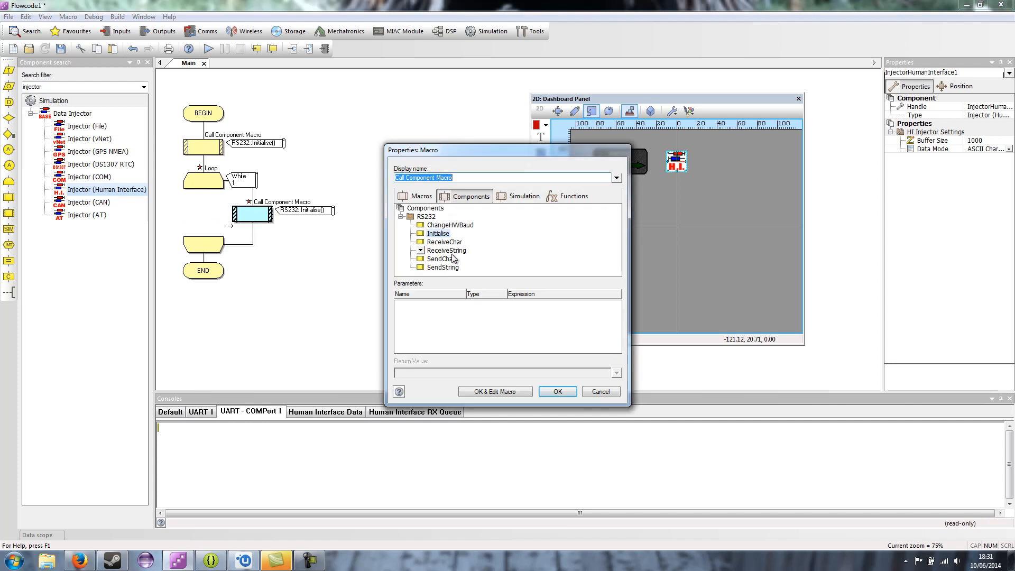
- Add a ReceiveChar call with Timeout 10, returning into new variable rx
click(445, 241)
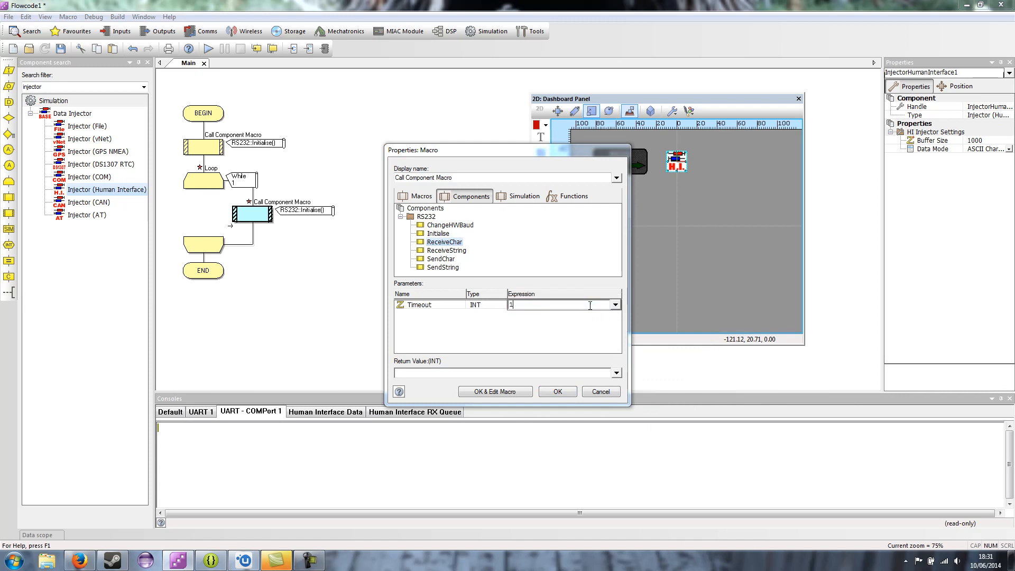
text(0)
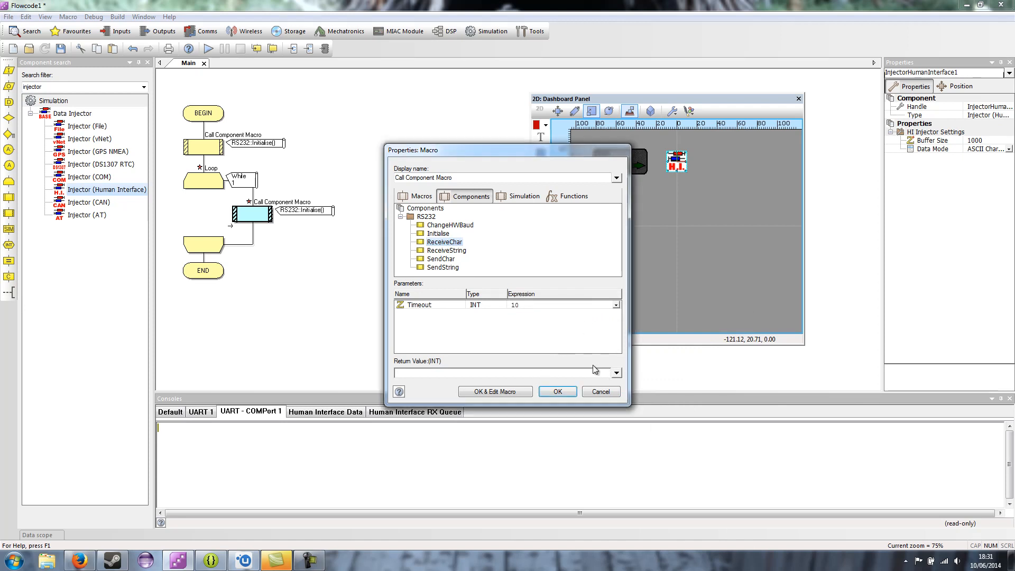
click(615, 373)
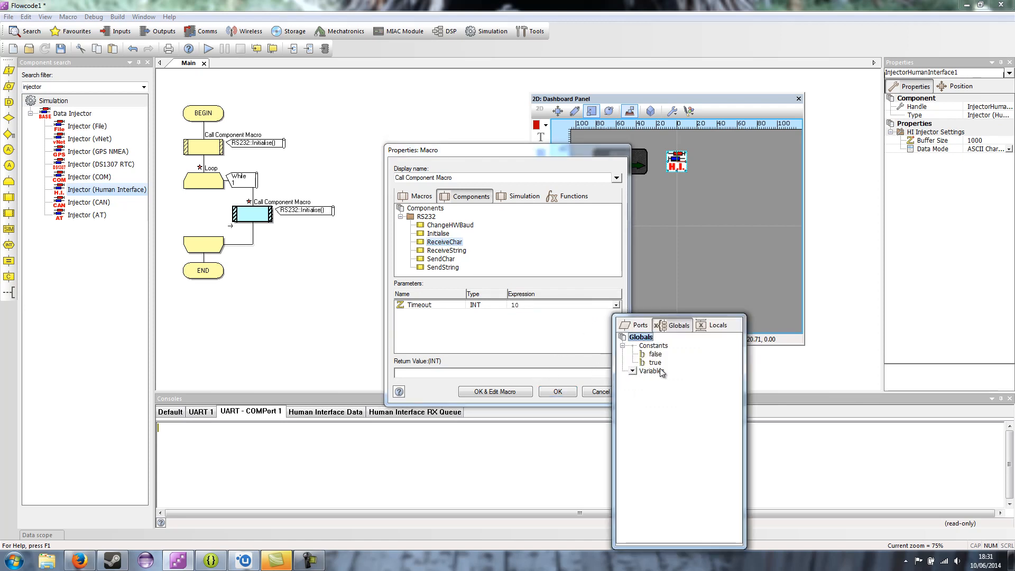
click(653, 371)
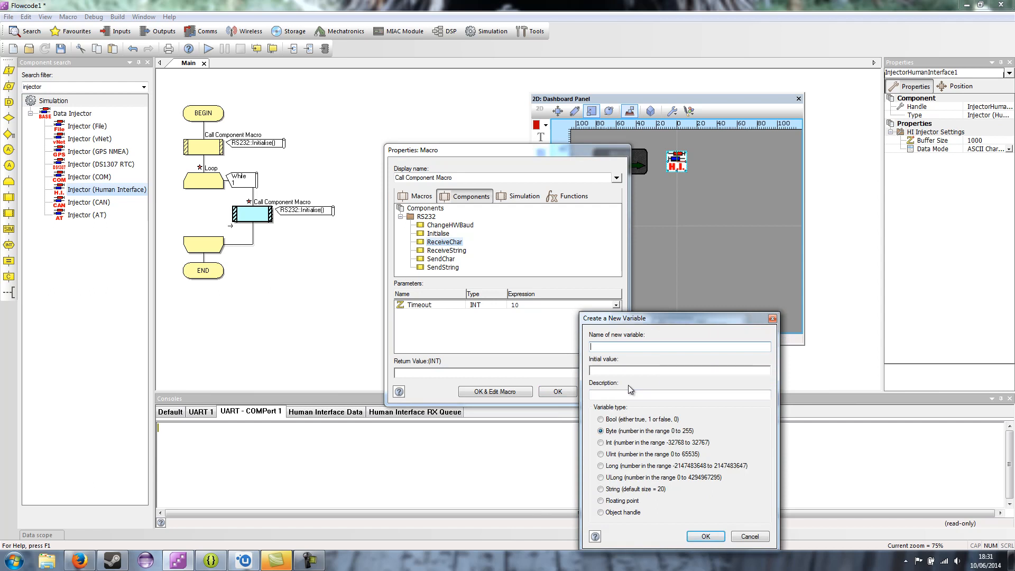
click(749, 536)
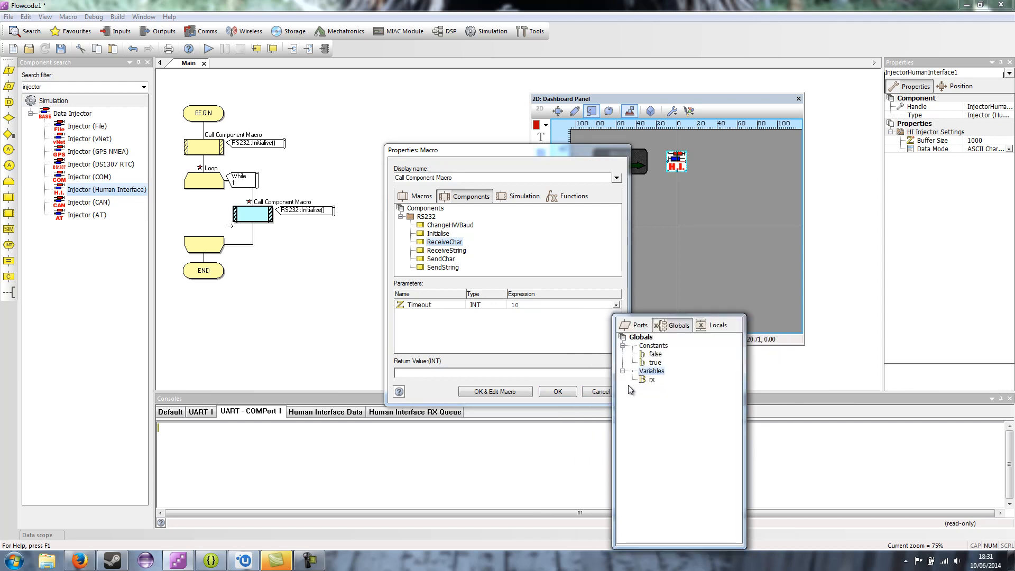
click(556, 391)
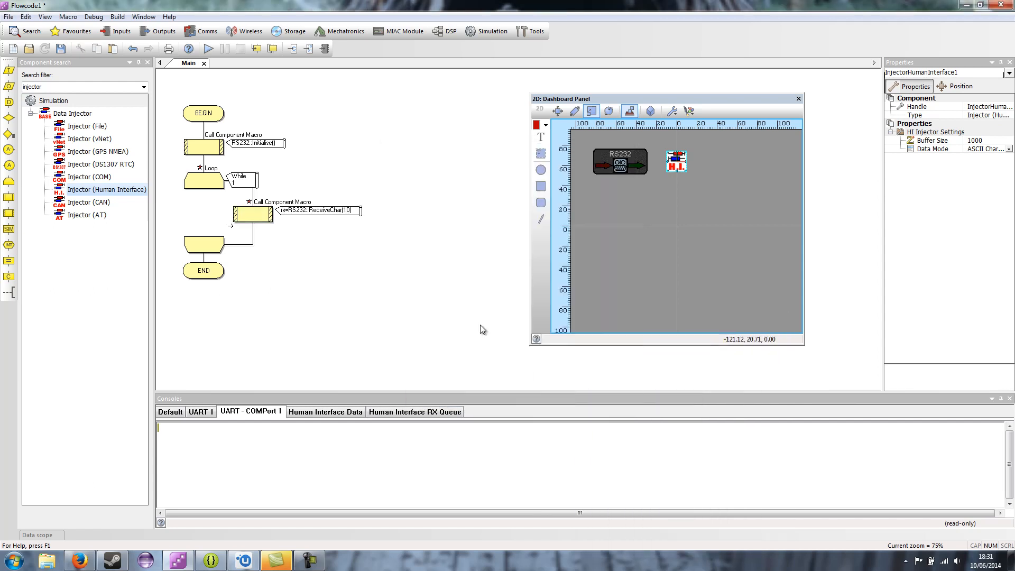
- Add the EB005 16x2 LCD and make the second macro call lcd_eb005 Start
click(164, 31)
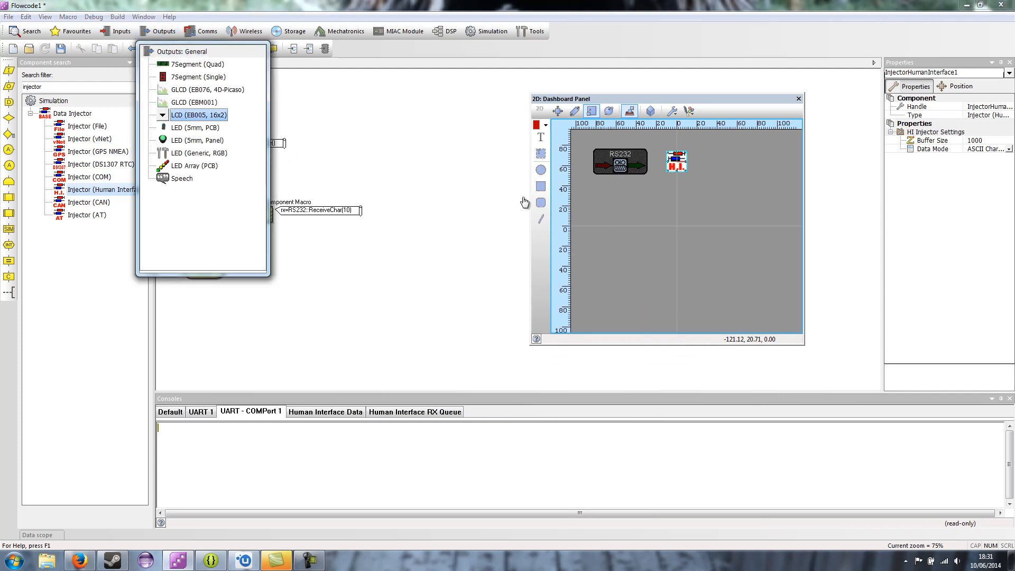
click(200, 115)
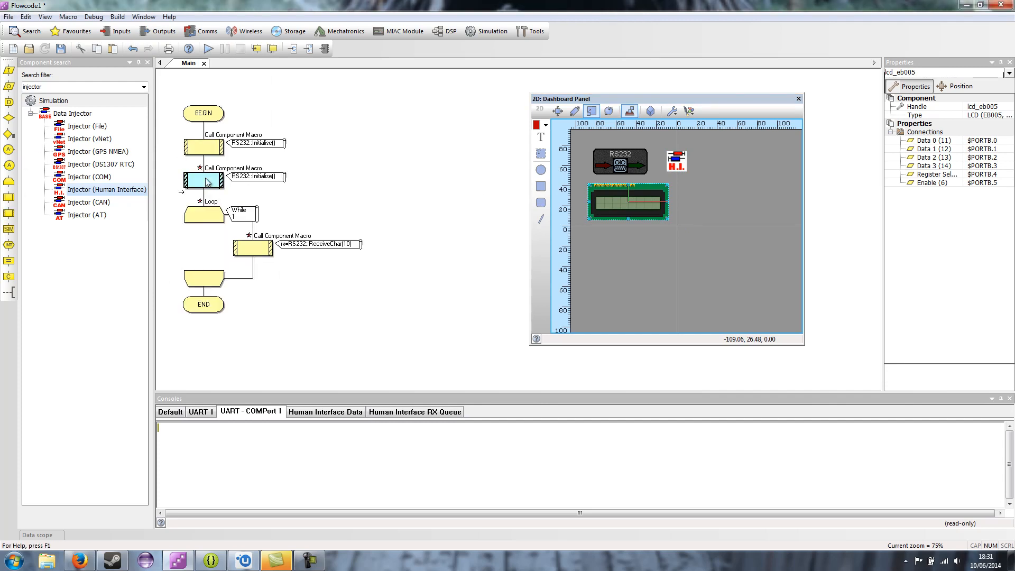
double_click(204, 179)
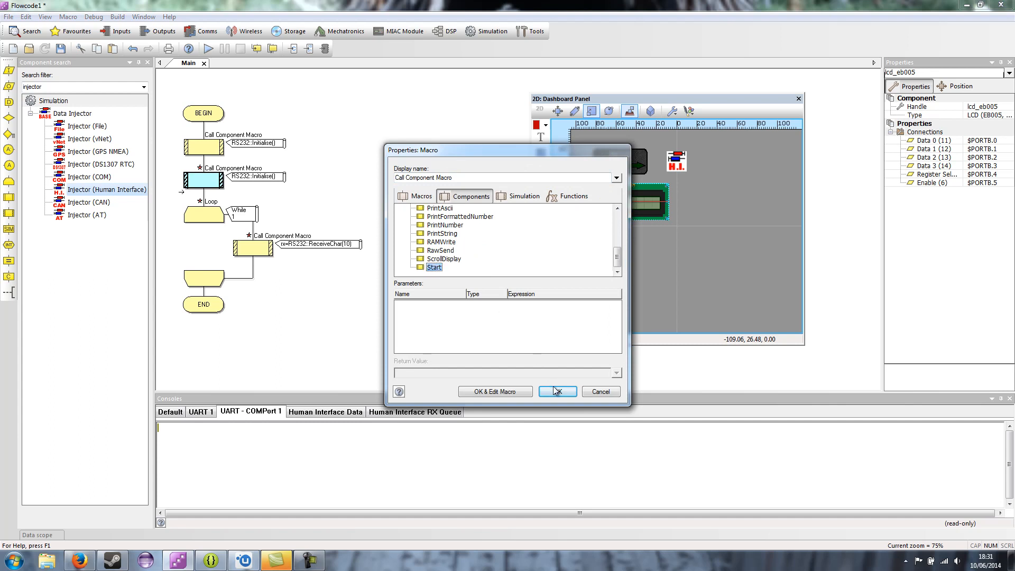
click(557, 391)
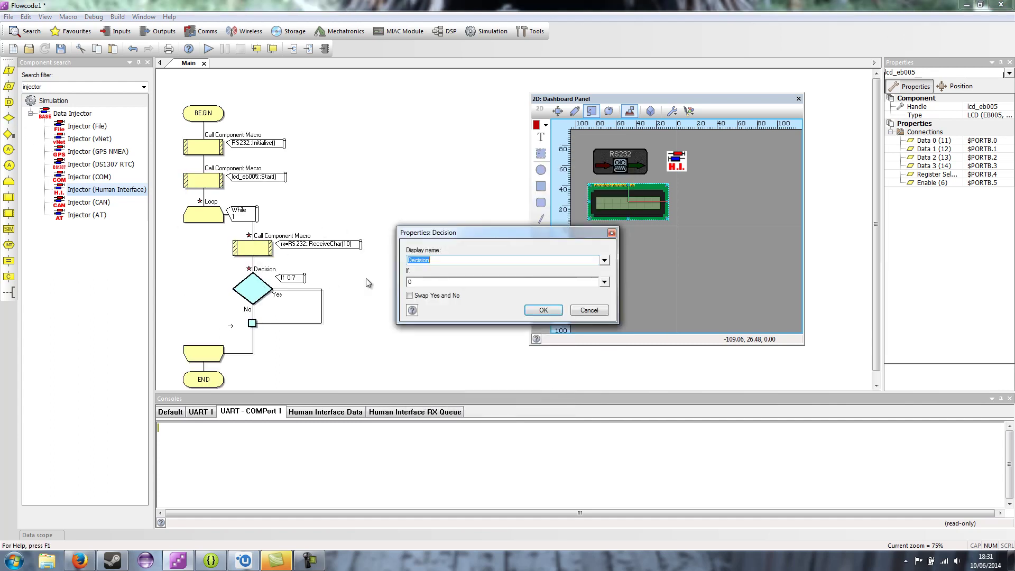
- Set the loop decision's condition to rx < 255
text(rx <)
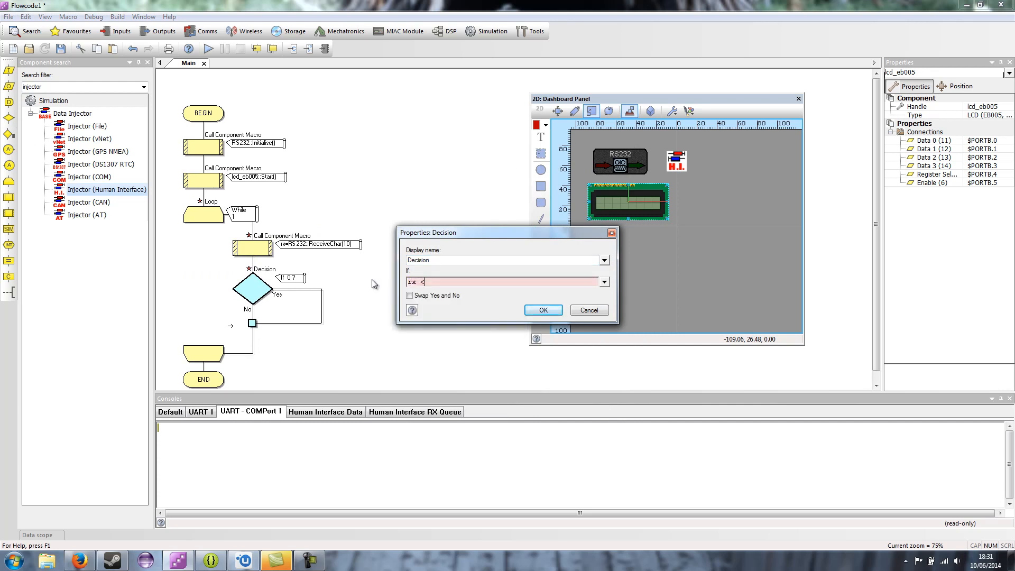
text(255)
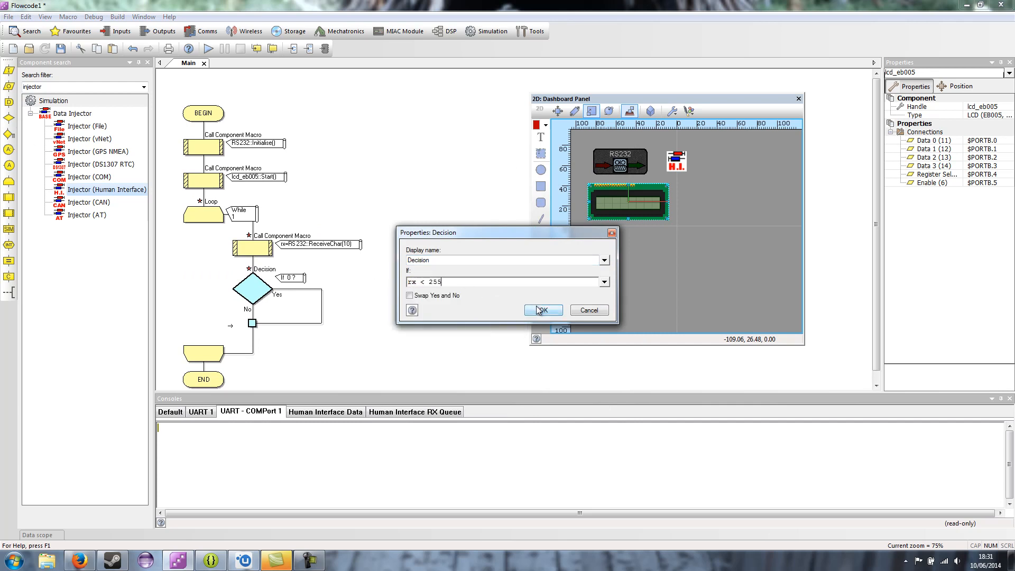
click(542, 309)
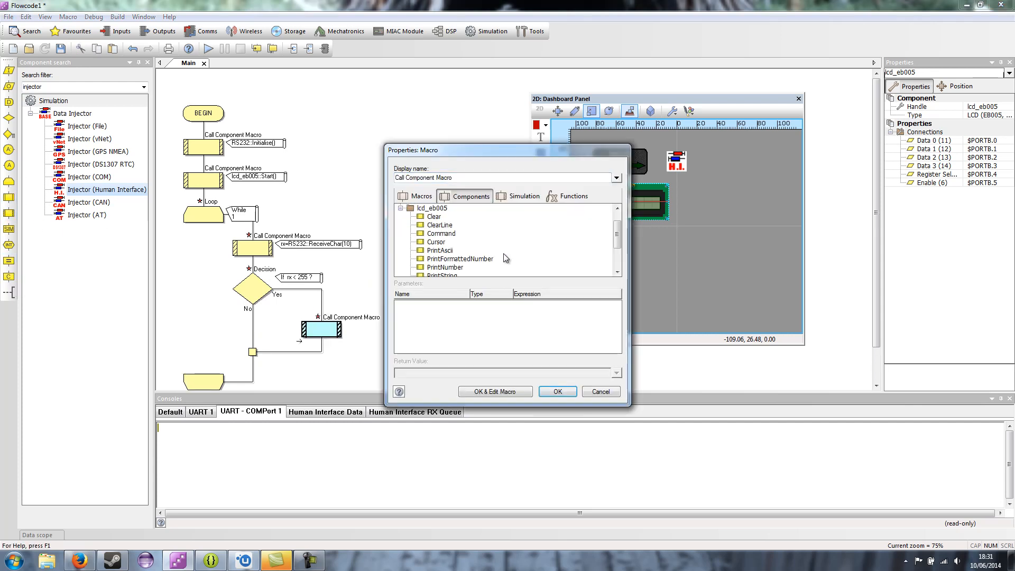
- Make the Yes branch print rx on the LCD with lcd_eb005 PrintAscii
click(439, 249)
text(rx)
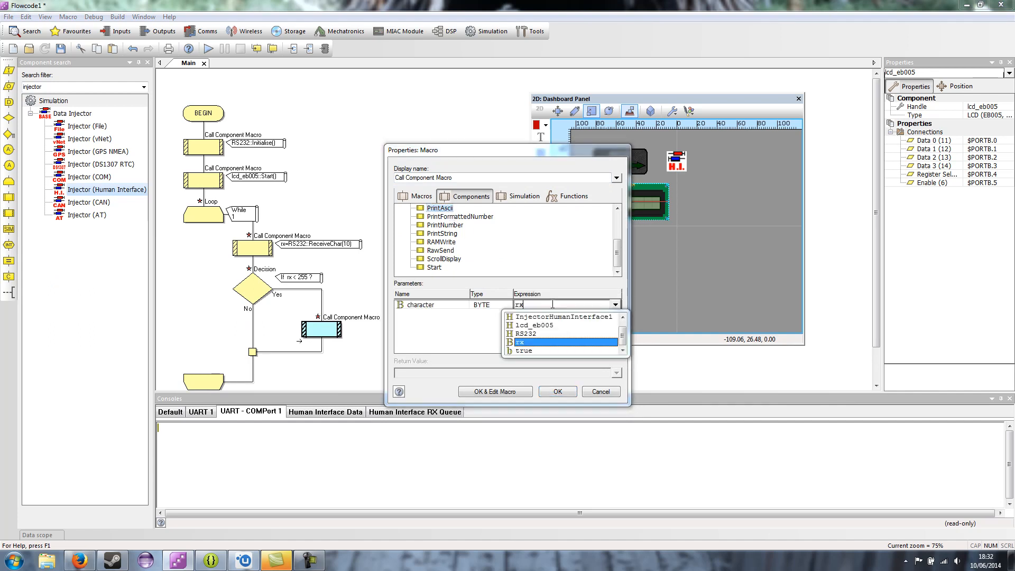
click(556, 391)
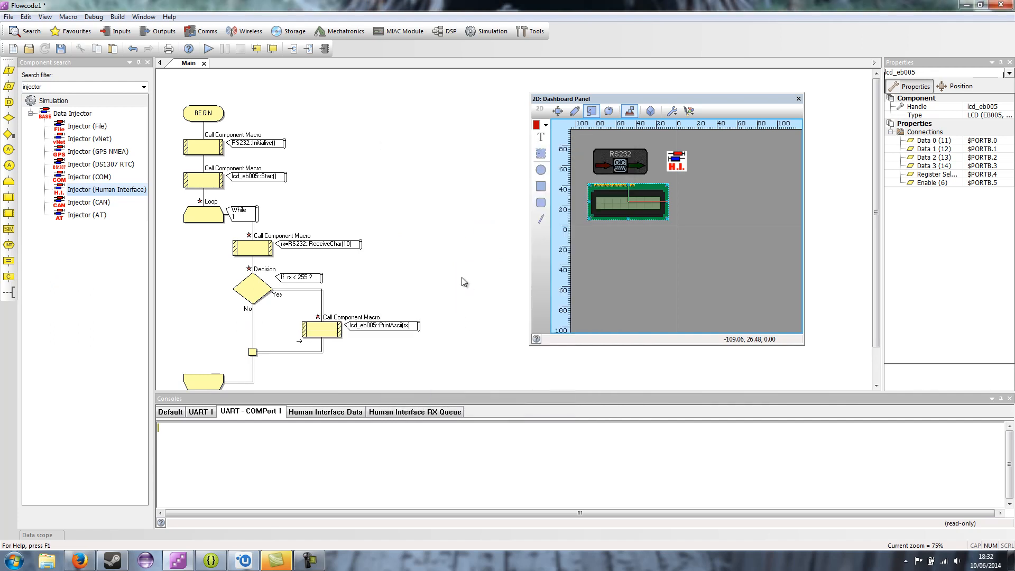
scroll(up, 3)
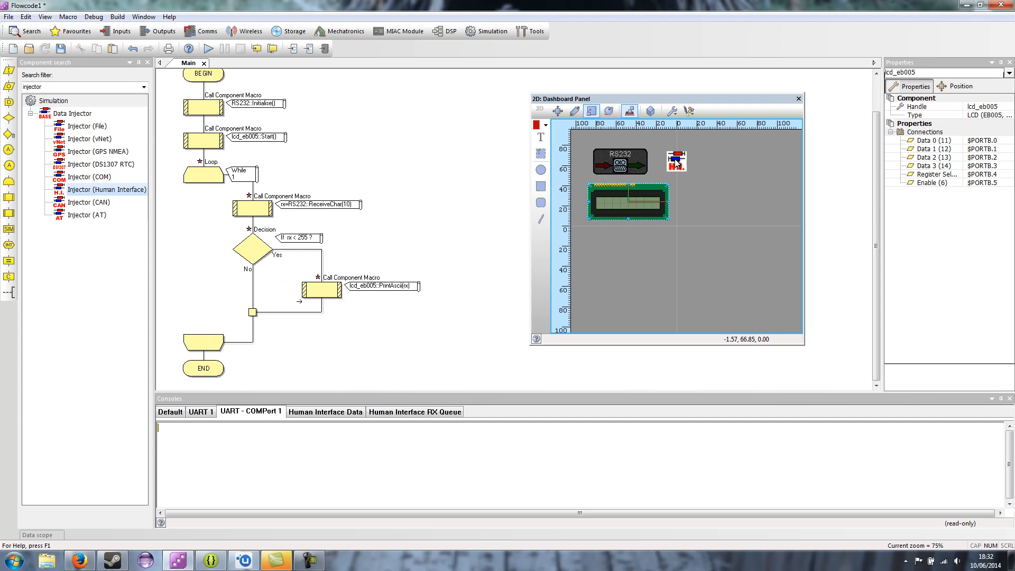
- Select the H.I. injector and show its Human Interface Data and RX Queue consoles
click(675, 160)
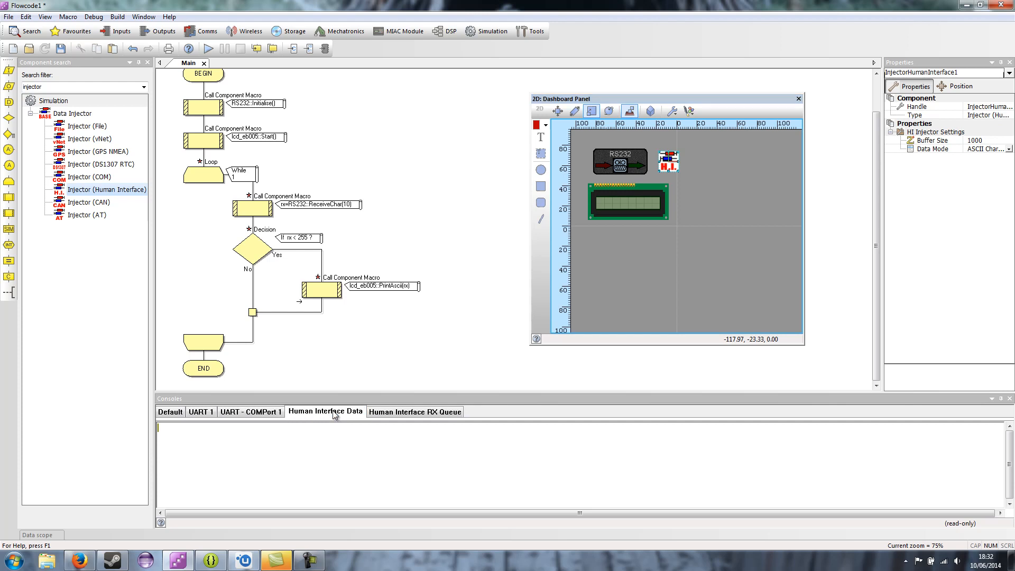
click(415, 411)
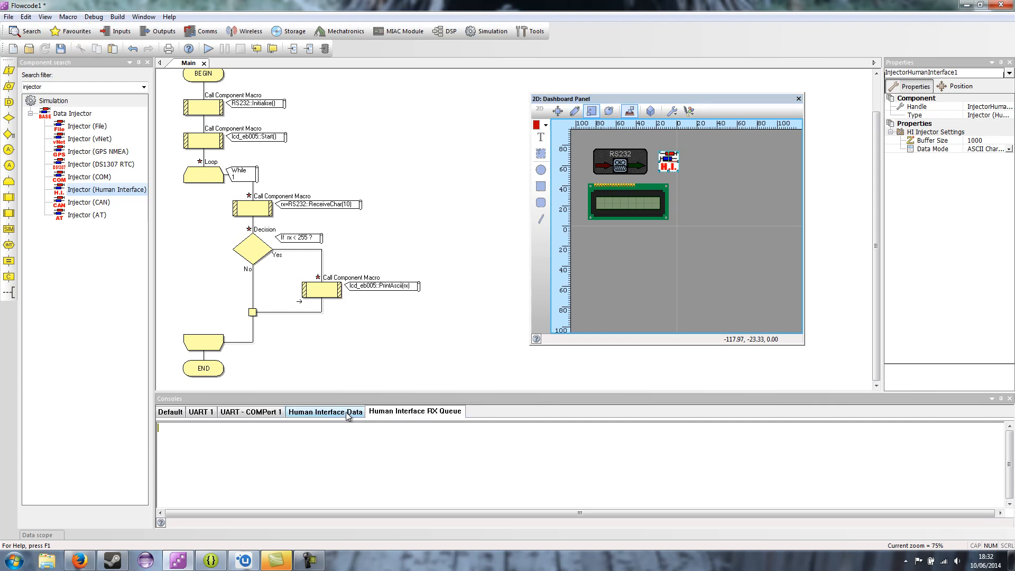
click(326, 411)
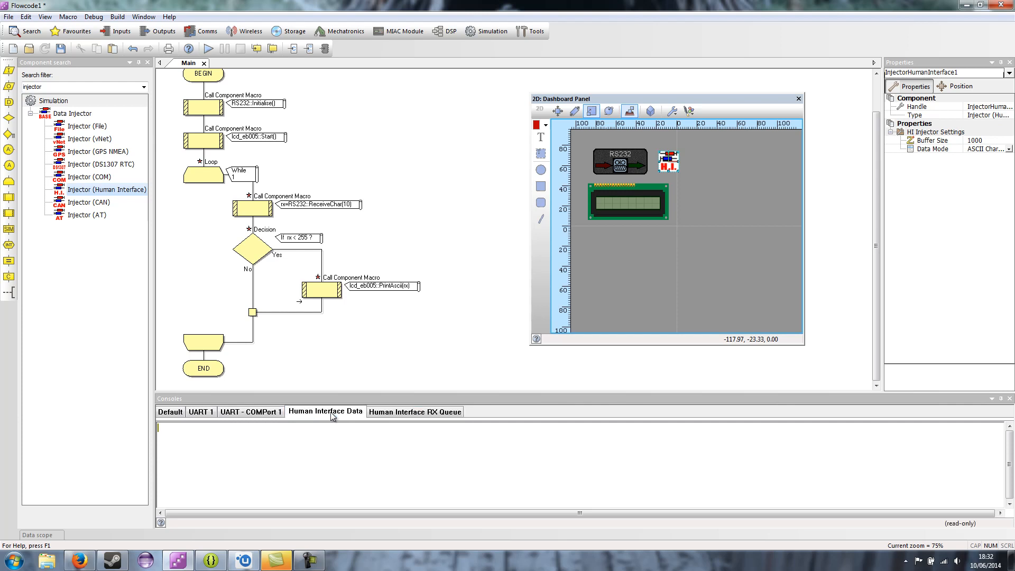
click(416, 412)
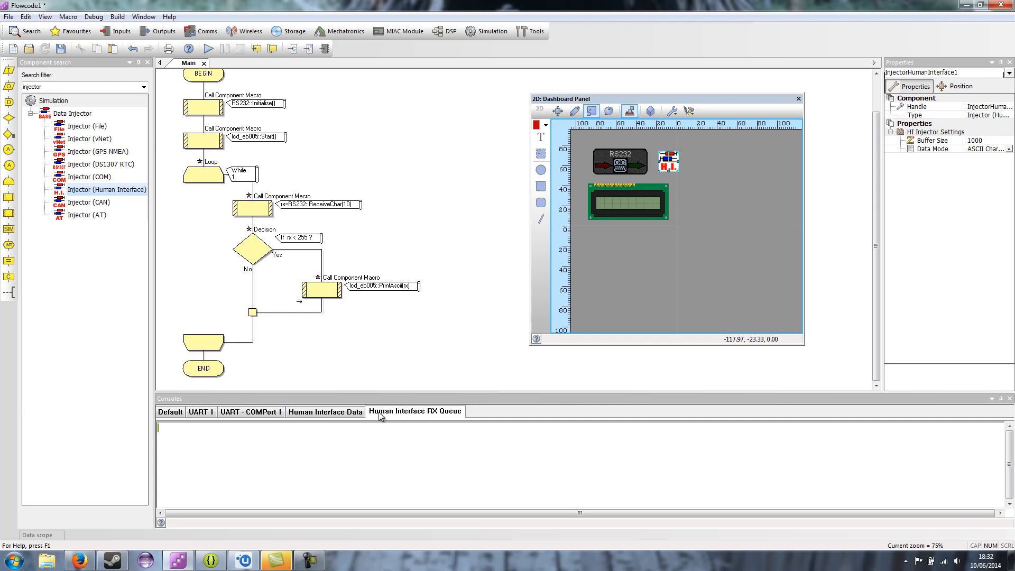
mouse_move(445, 418)
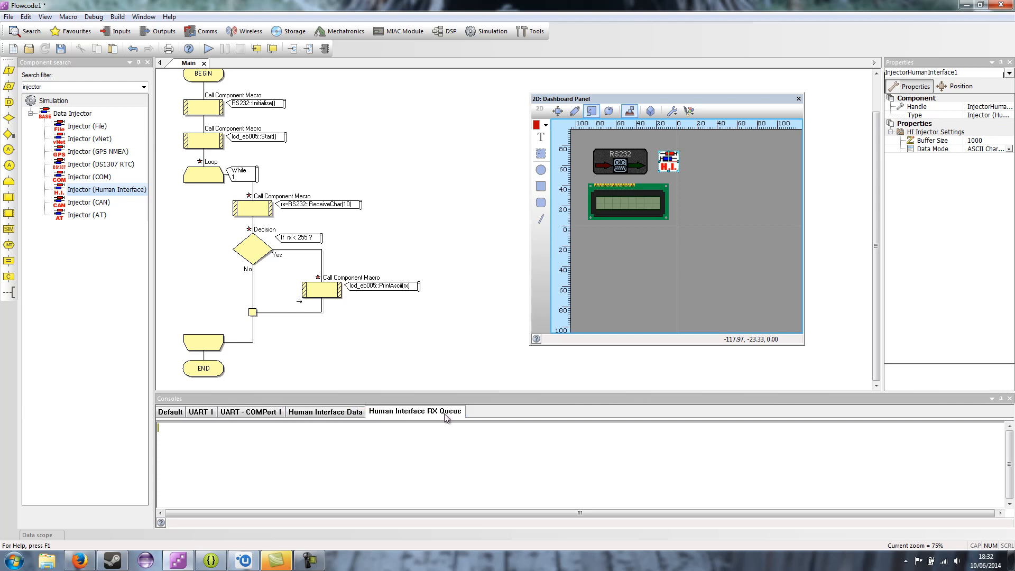
mouse_move(414, 353)
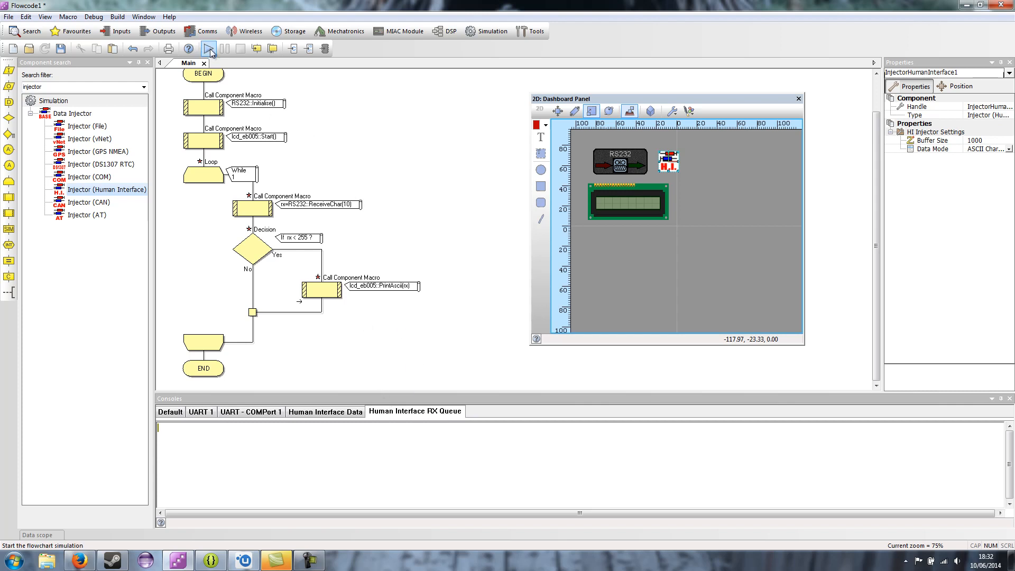
- Run the simulation, select the LCD, and check the RS232 Data, UART and RX Queue consoles
click(207, 48)
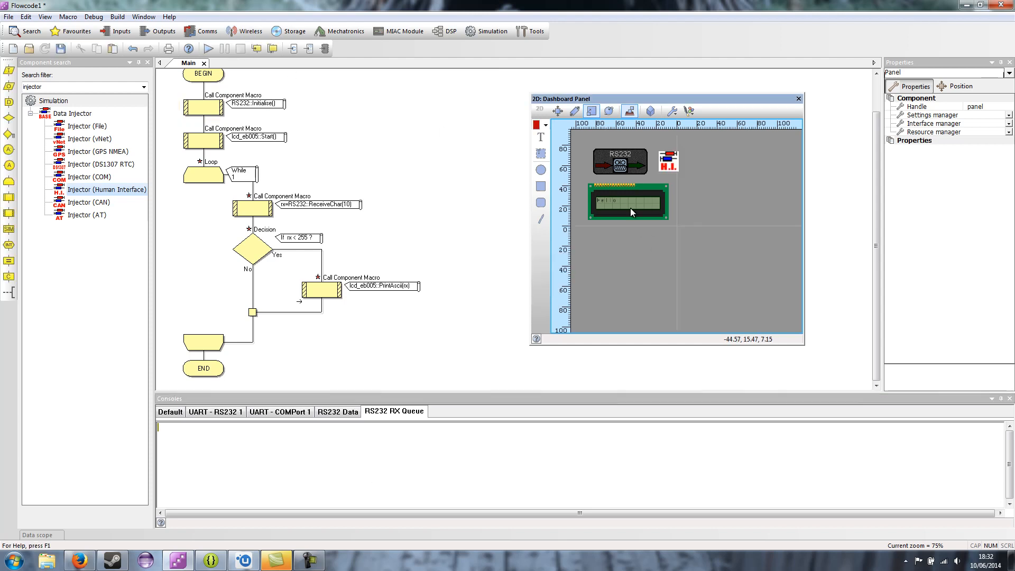
click(626, 201)
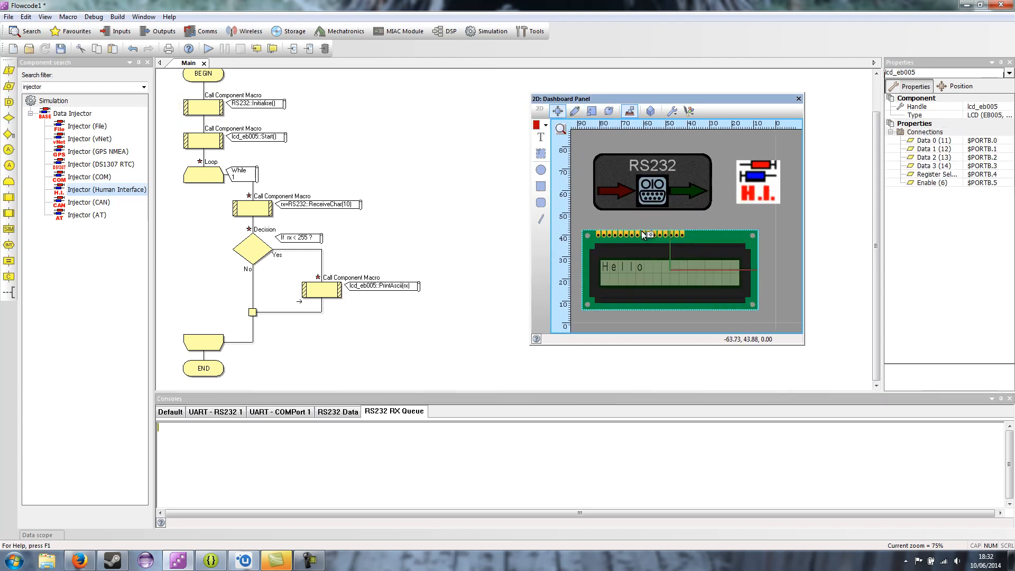
click(338, 412)
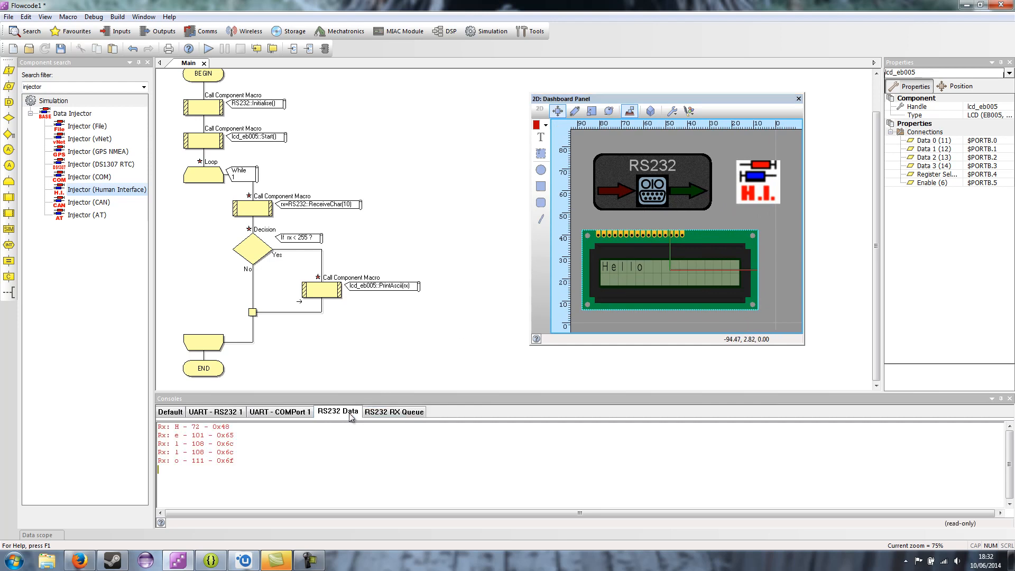
mouse_move(274, 425)
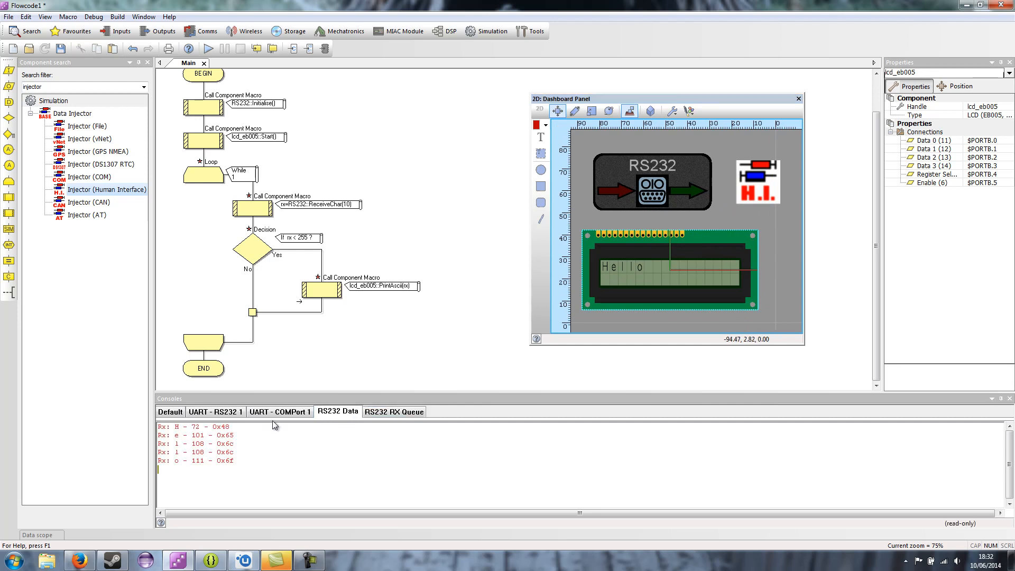
mouse_move(233, 439)
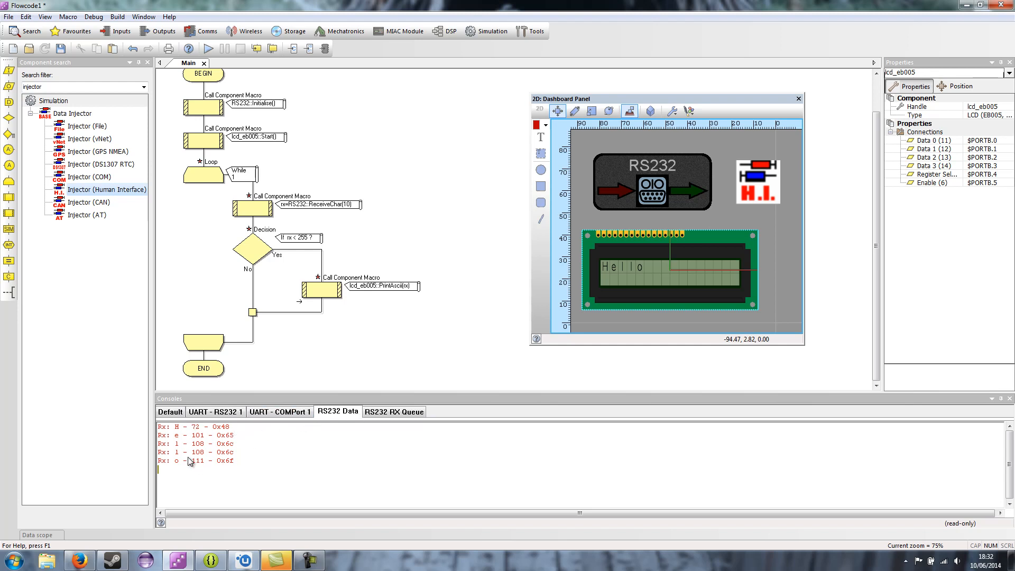
click(279, 411)
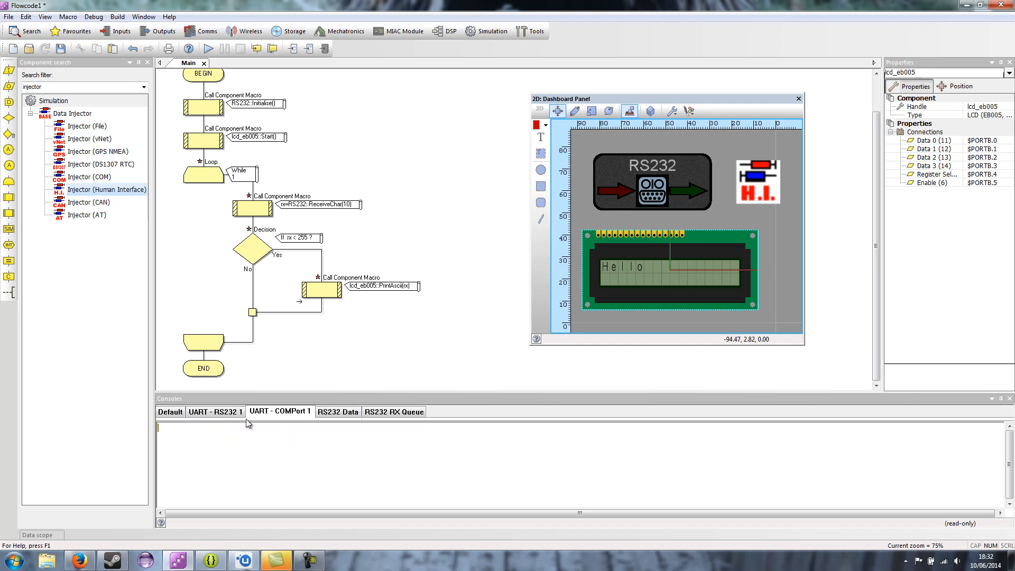
click(215, 411)
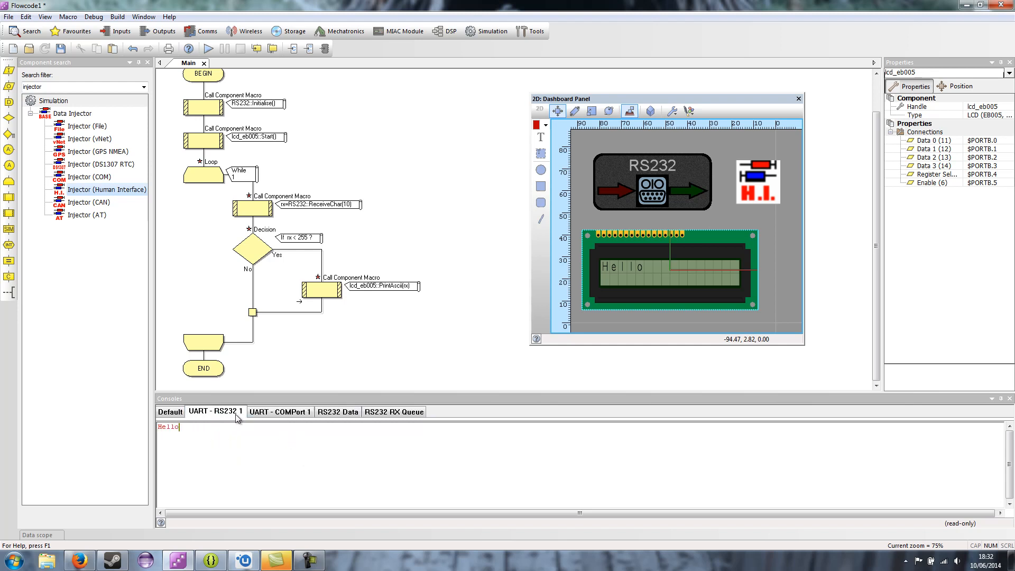
mouse_move(232, 423)
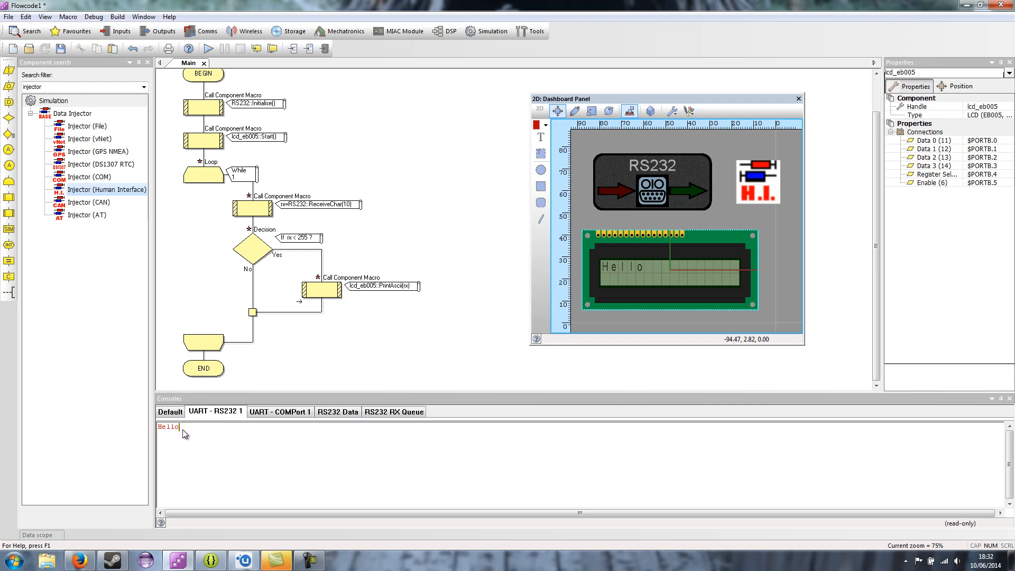
mouse_move(383, 434)
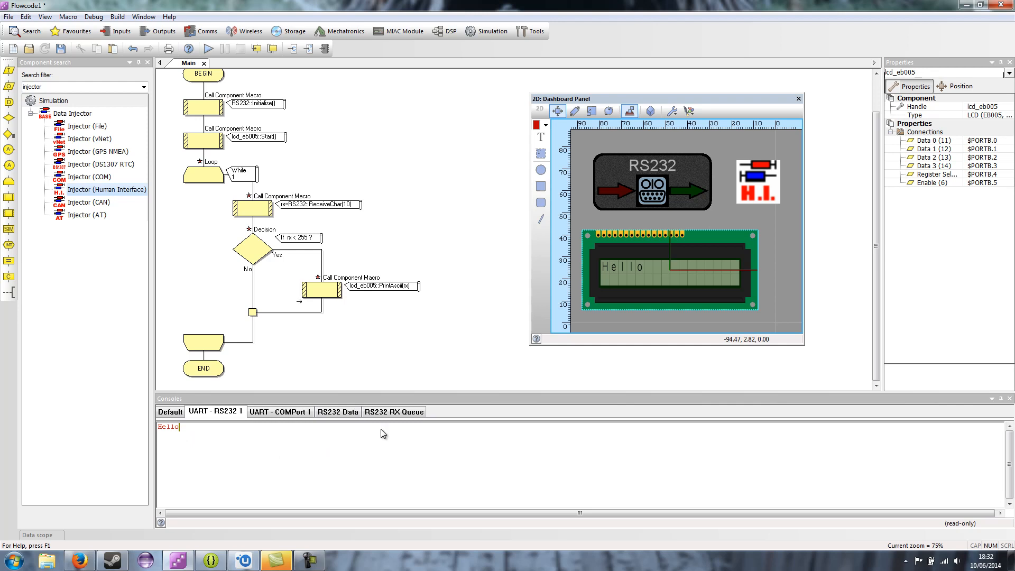
click(393, 412)
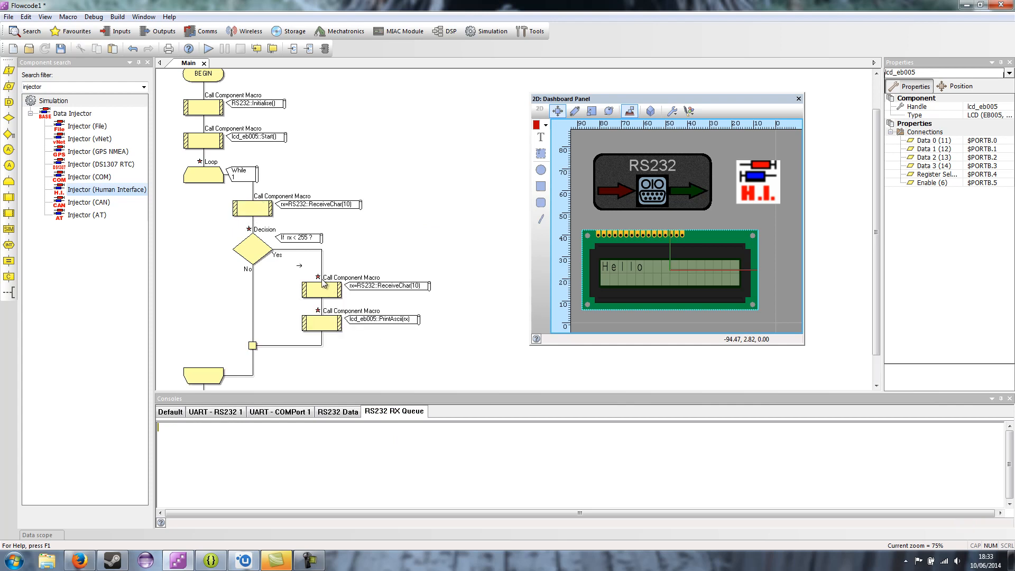
- Configure the extra macro call as RS232 SendChar with Char = rx
double_click(322, 287)
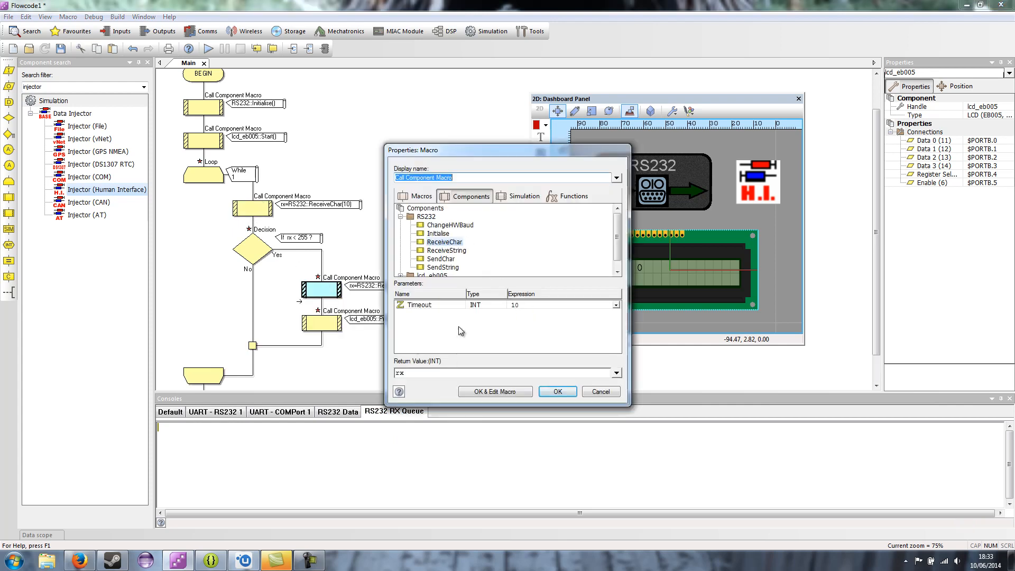
click(441, 259)
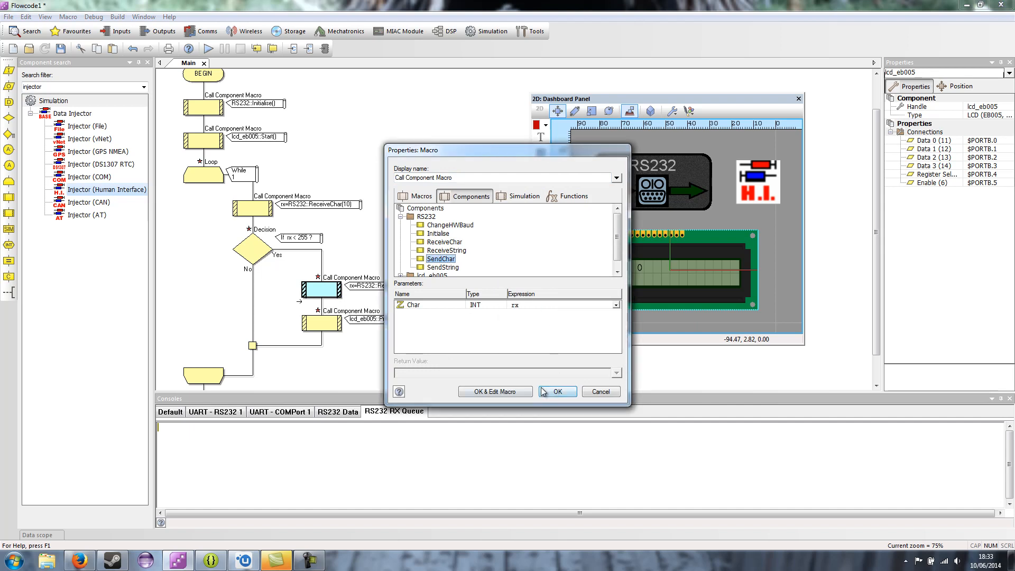
click(556, 391)
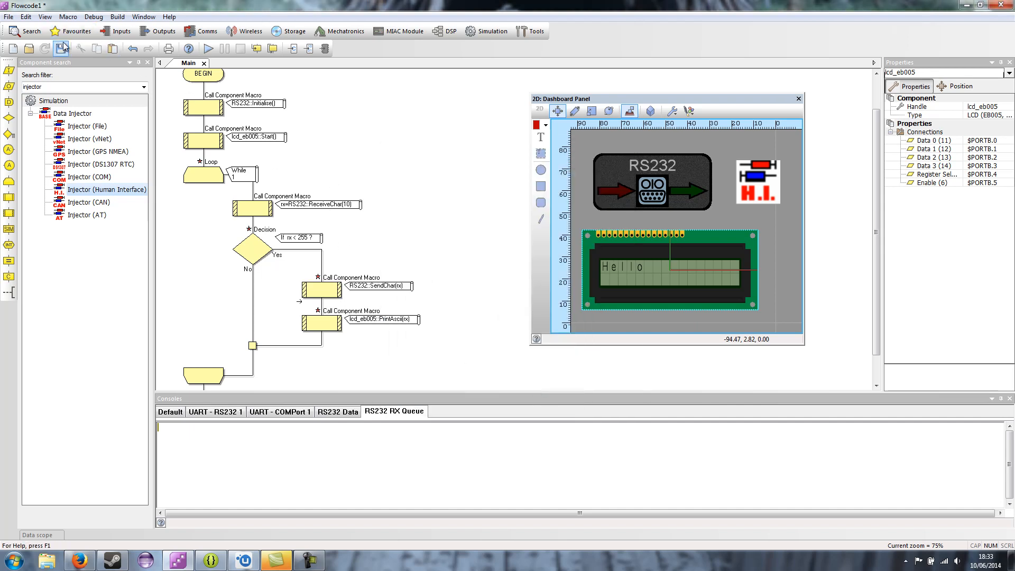
click(61, 48)
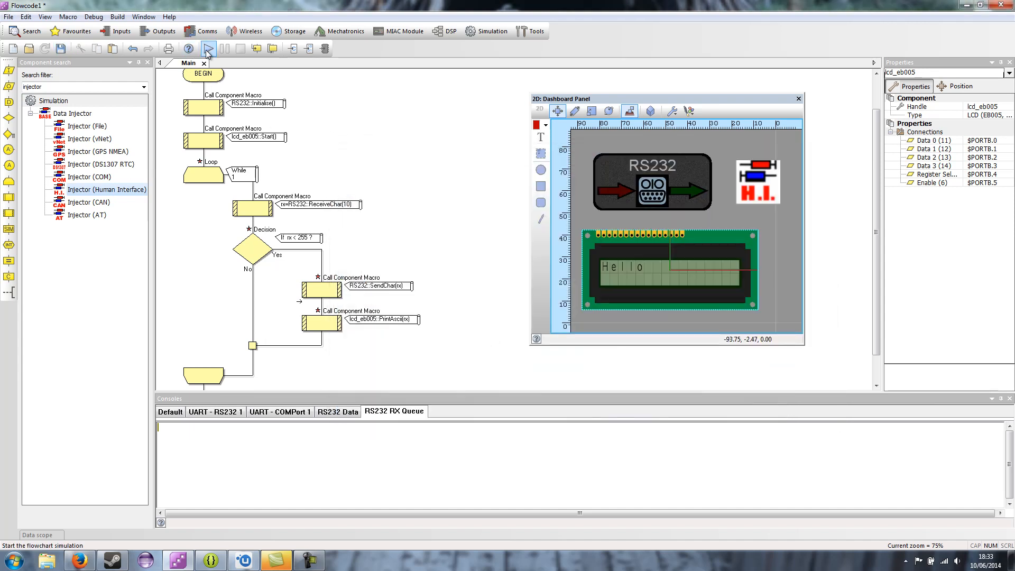
- Rerun the simulation and view the UART - RS232 1 and RS232 Data consoles
click(207, 49)
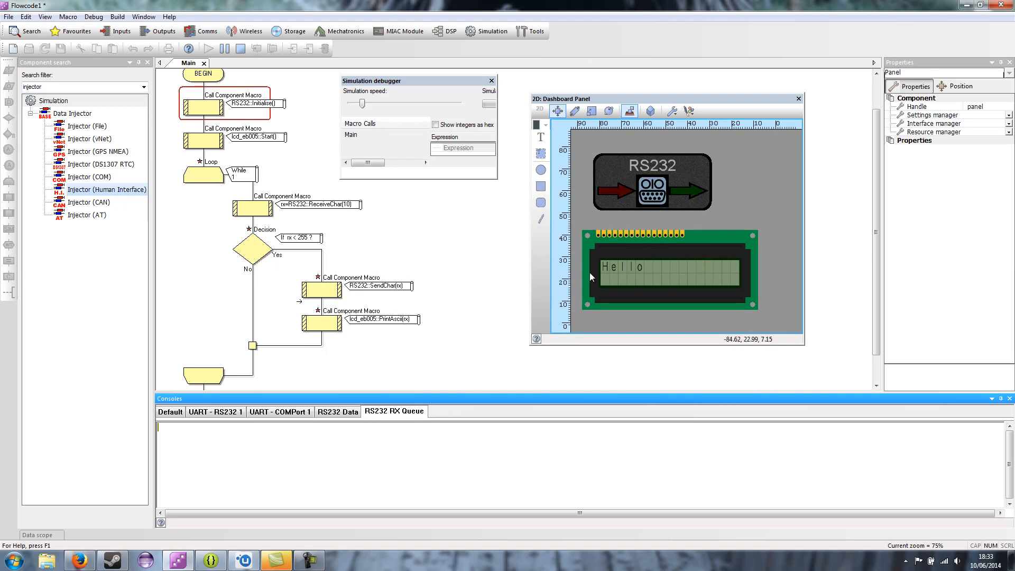
click(337, 411)
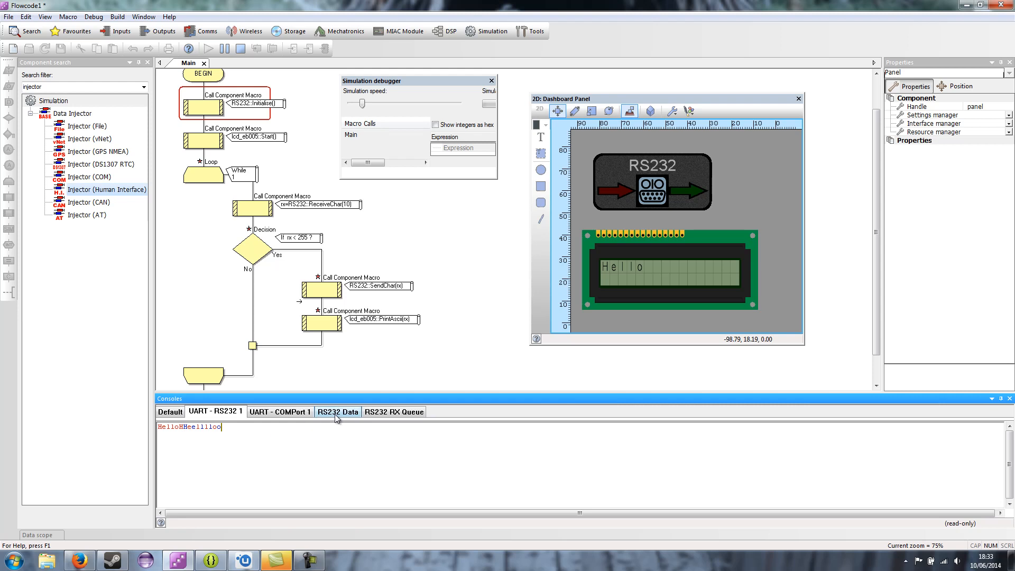
click(338, 411)
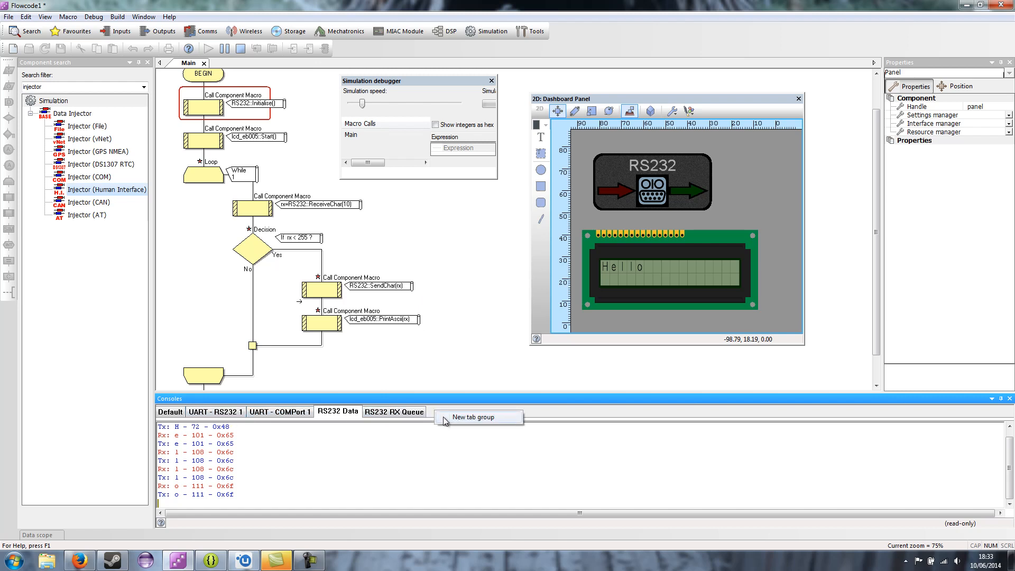
- Create a new tab group and show UART - RS232 1 beside the RS232 data log
click(475, 417)
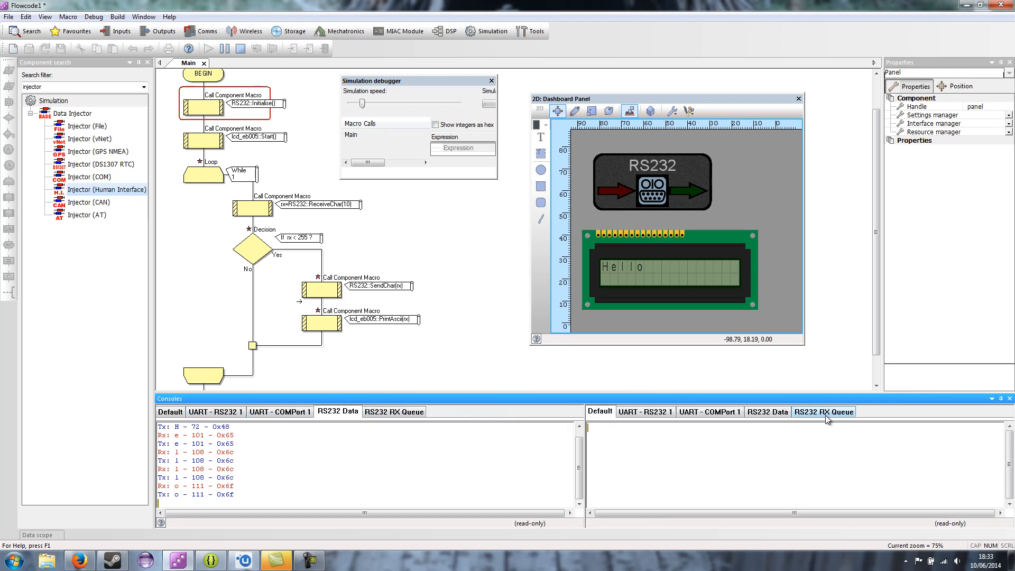
click(644, 411)
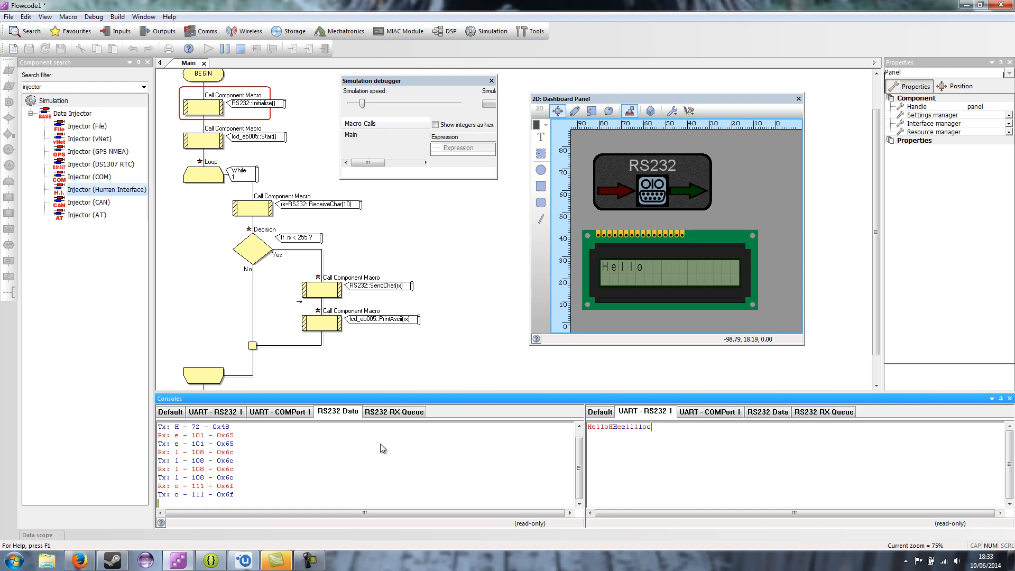
mouse_move(650, 445)
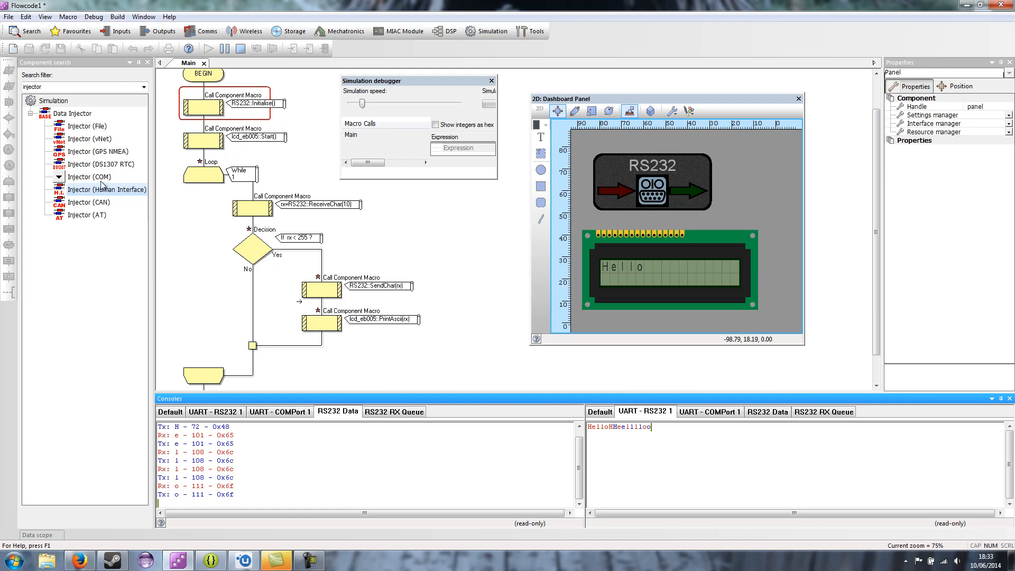
mouse_move(102, 218)
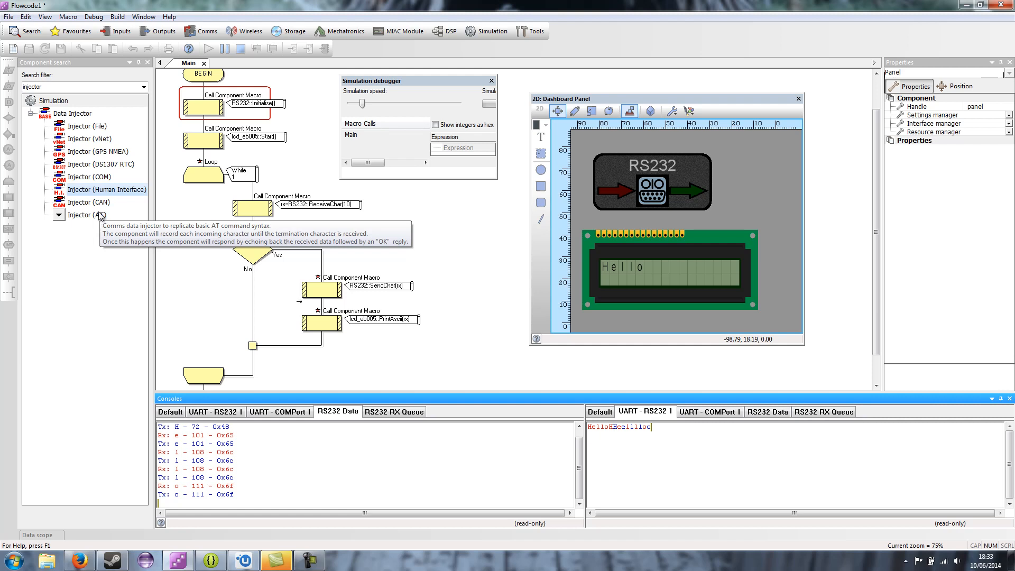
- Browse the RS232 data injector entries, including the vNet injector
click(90, 177)
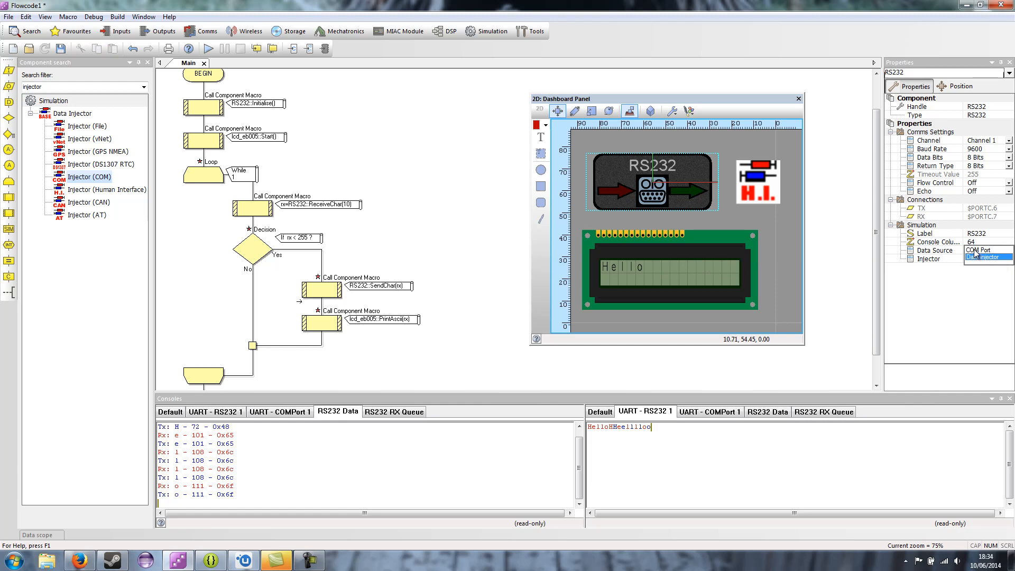
mouse_move(928, 271)
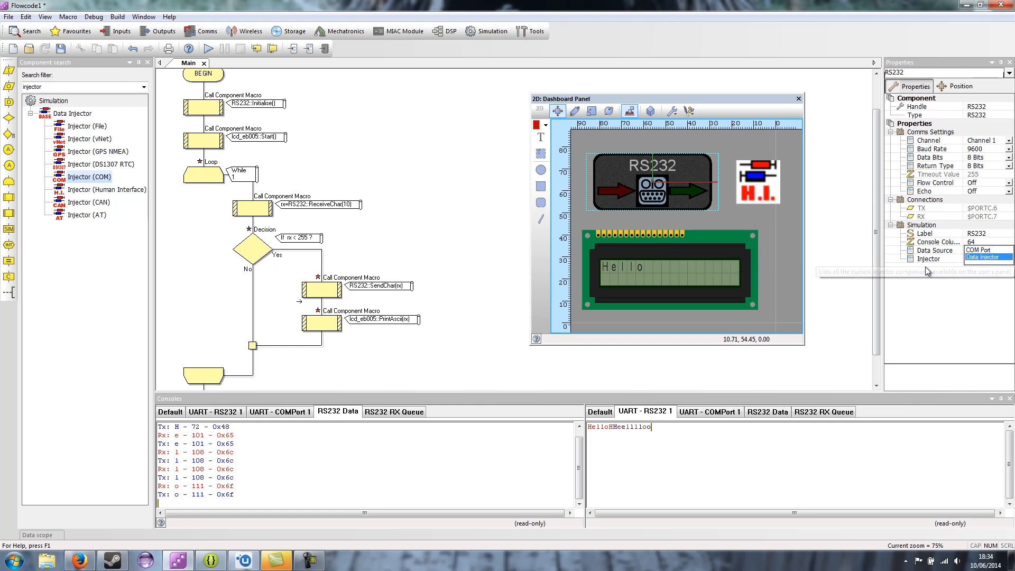
mouse_move(911, 277)
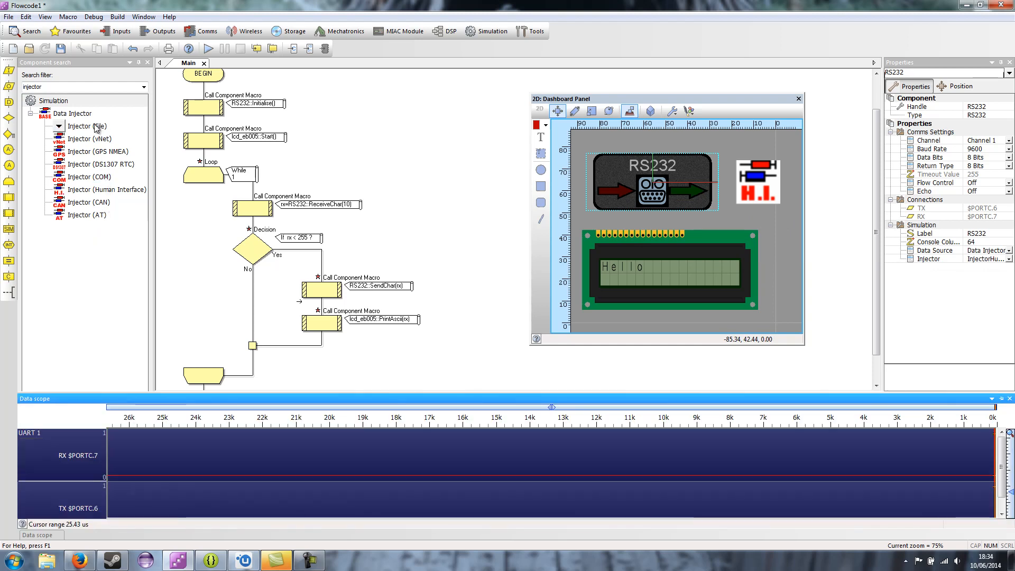
mouse_move(87, 126)
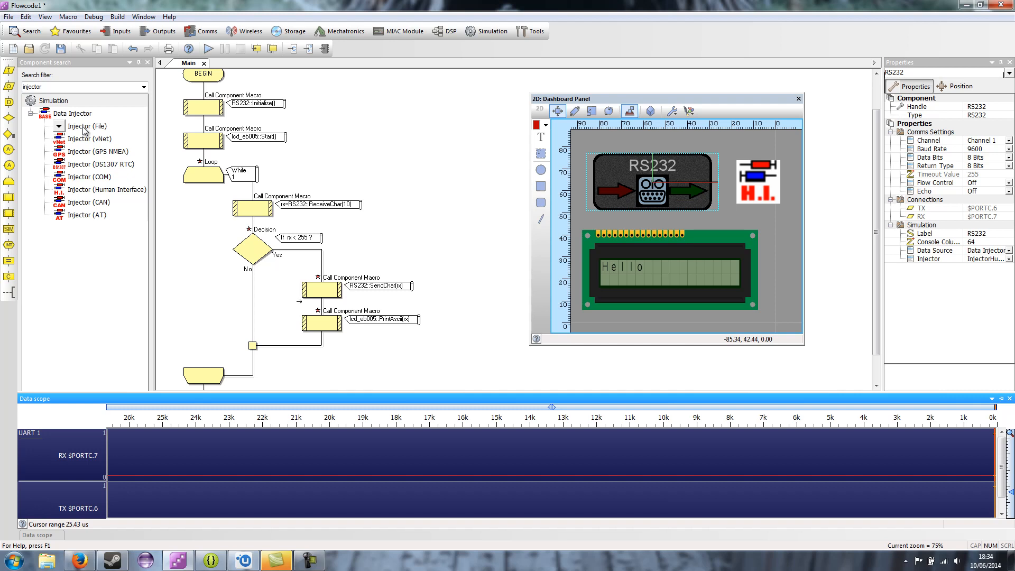
mouse_move(90, 139)
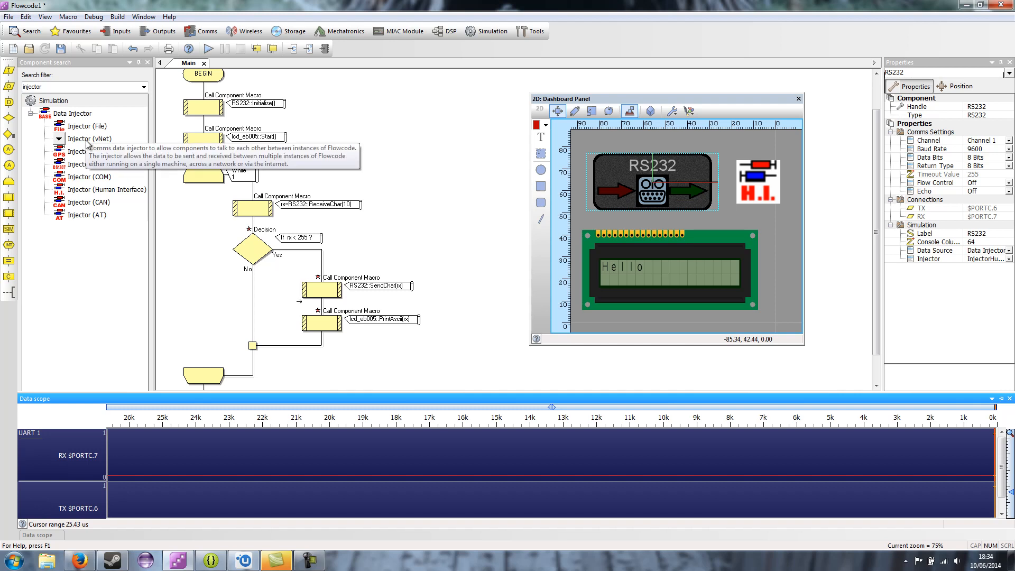
click(90, 139)
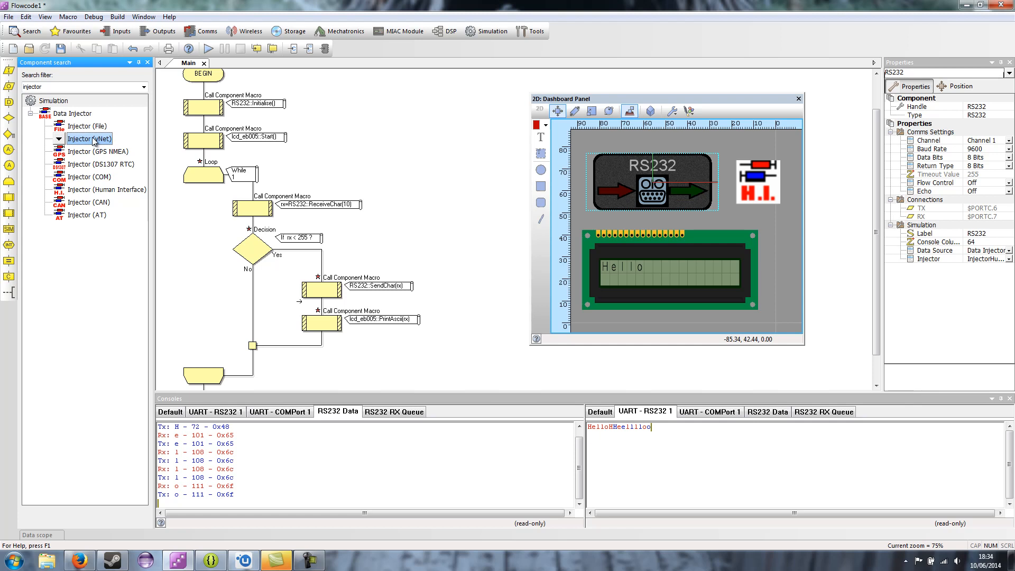
mouse_move(95, 156)
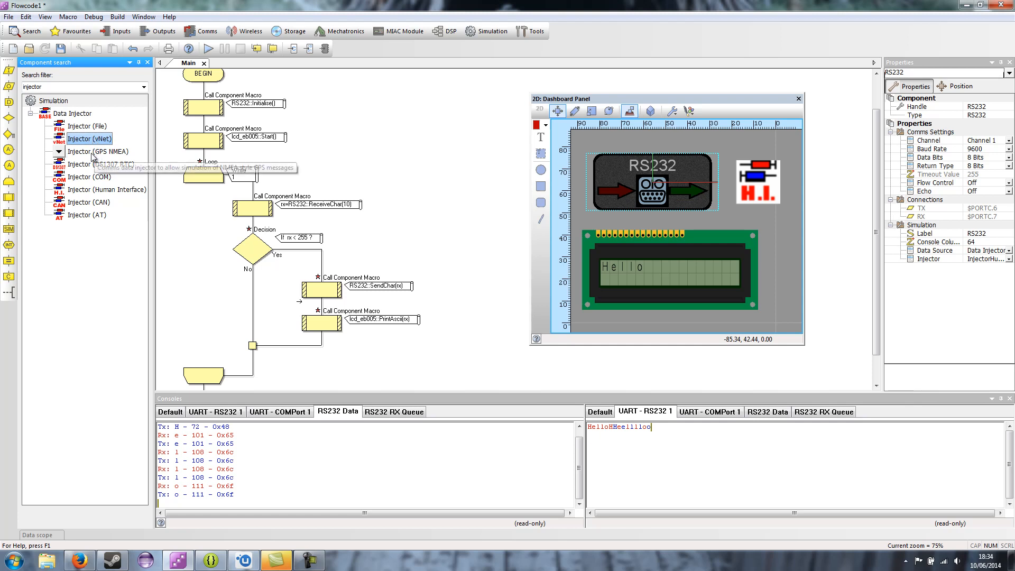
mouse_move(106, 156)
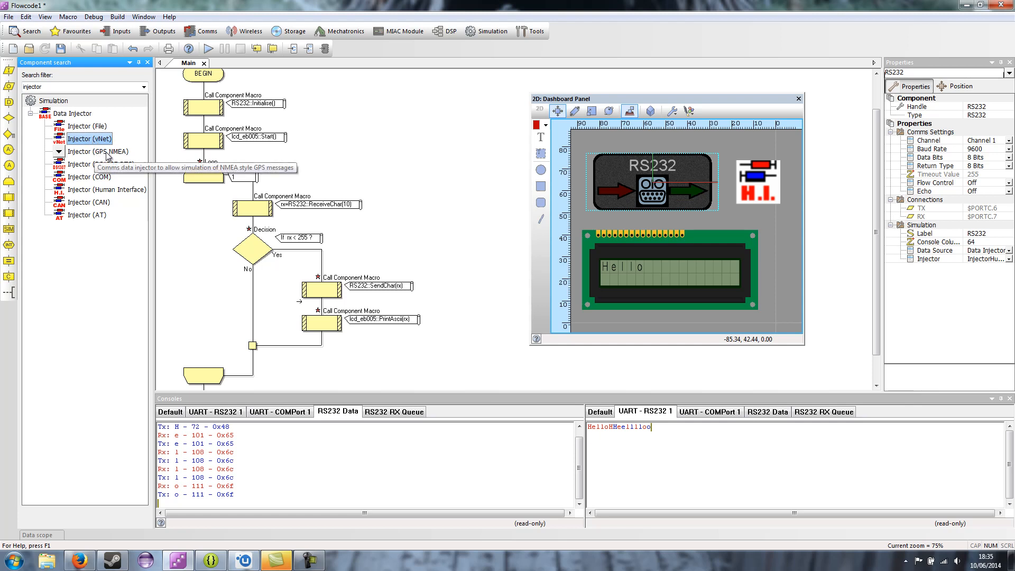
mouse_move(101, 170)
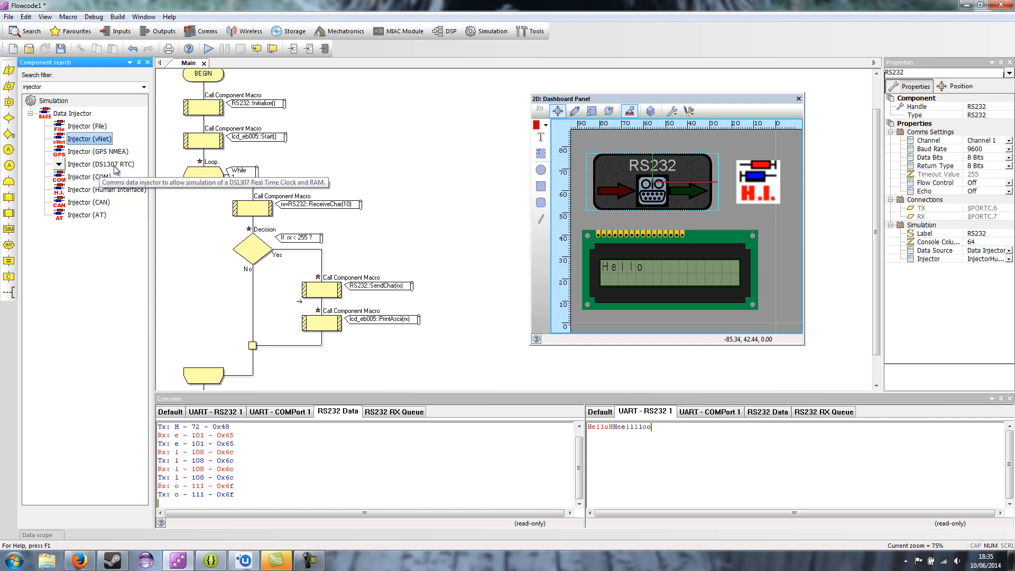
mouse_move(110, 169)
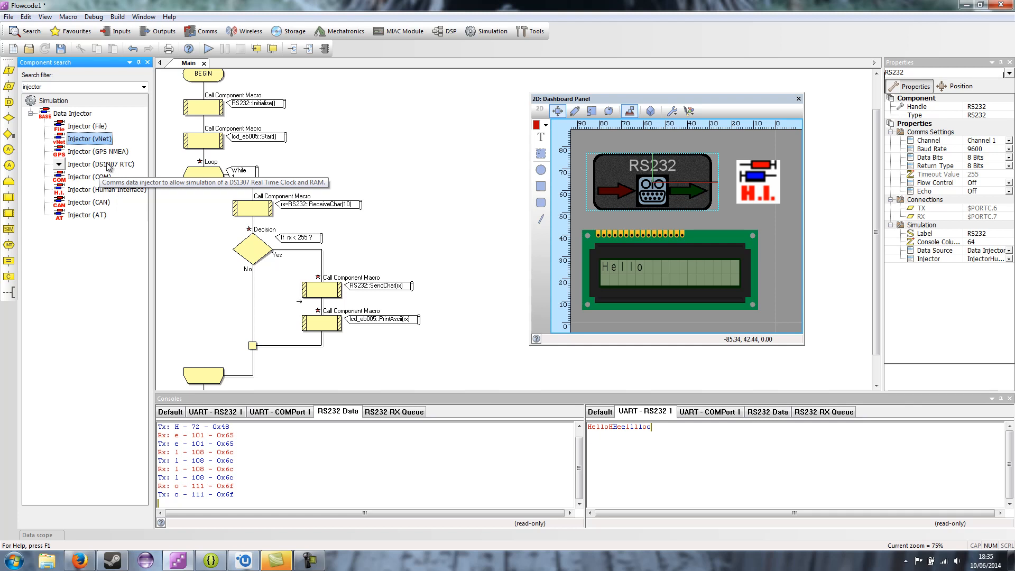
mouse_move(110, 165)
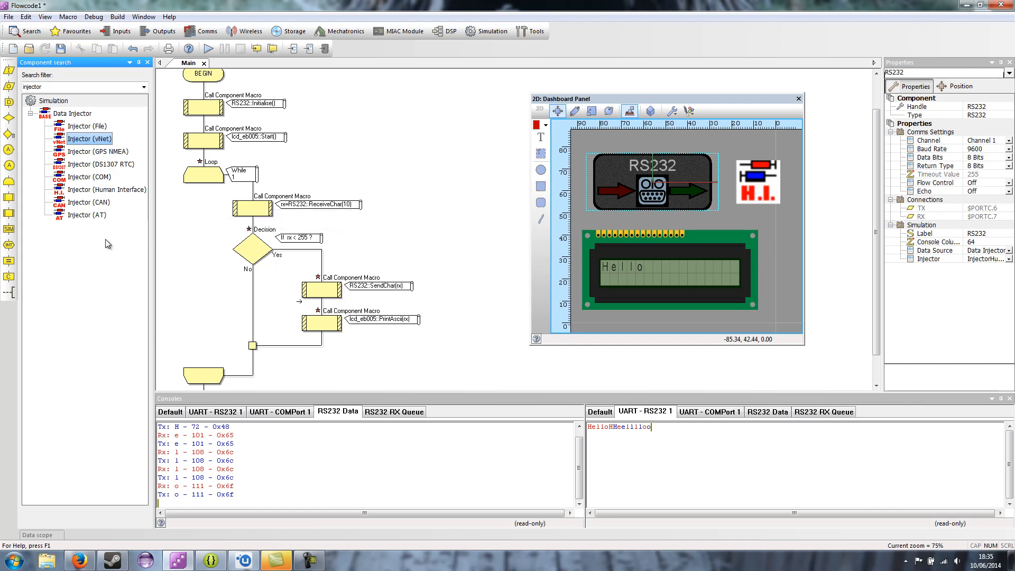
mouse_move(89, 202)
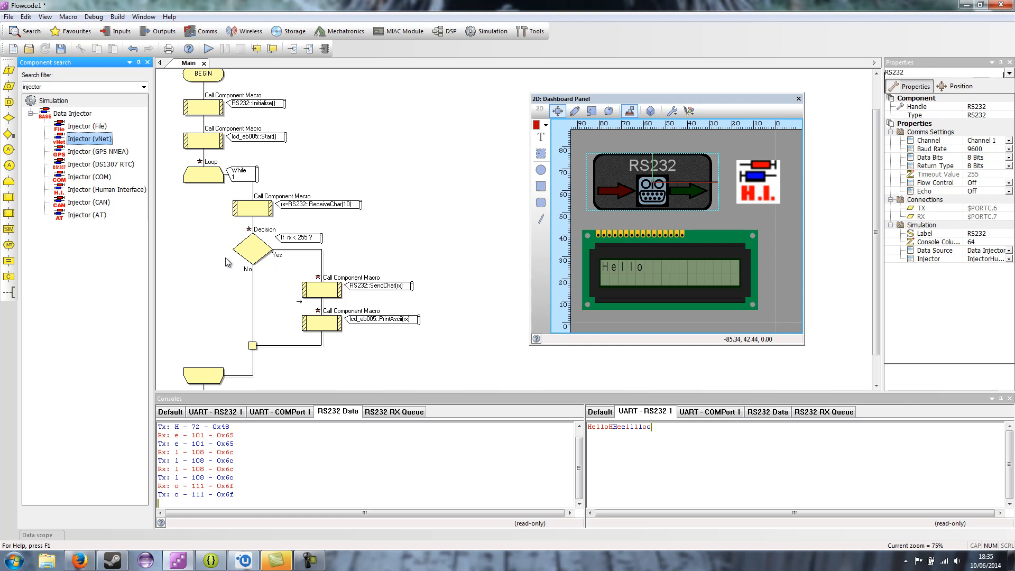
mouse_move(393, 166)
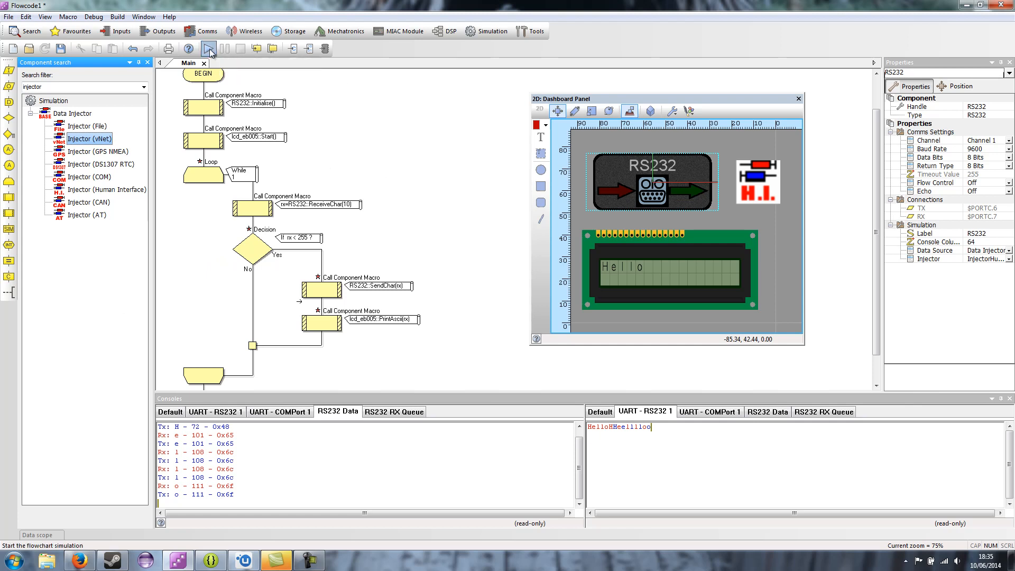
- Rerun the simulation, type into the RX queue, then pause and step over icons
click(208, 48)
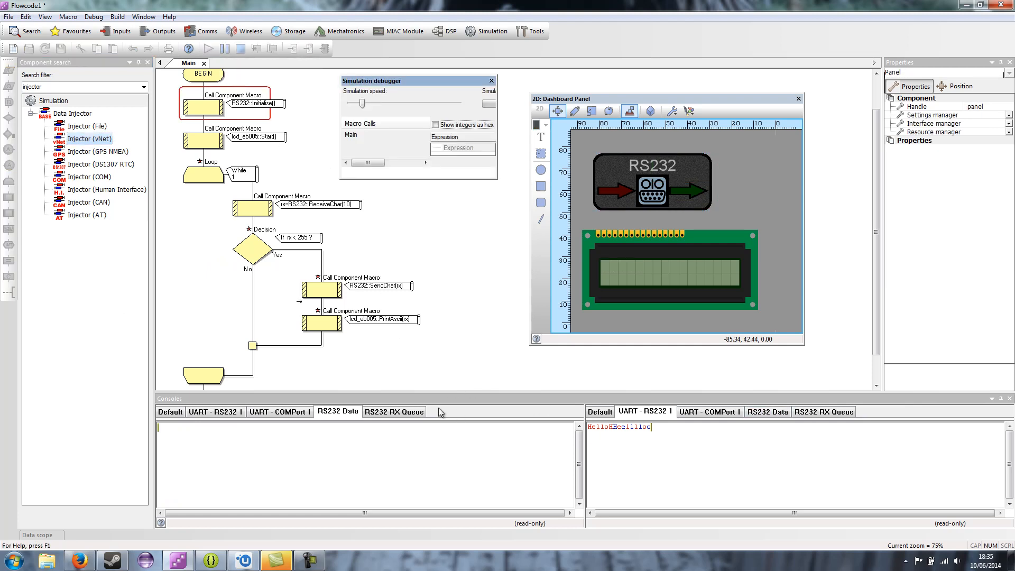
click(393, 411)
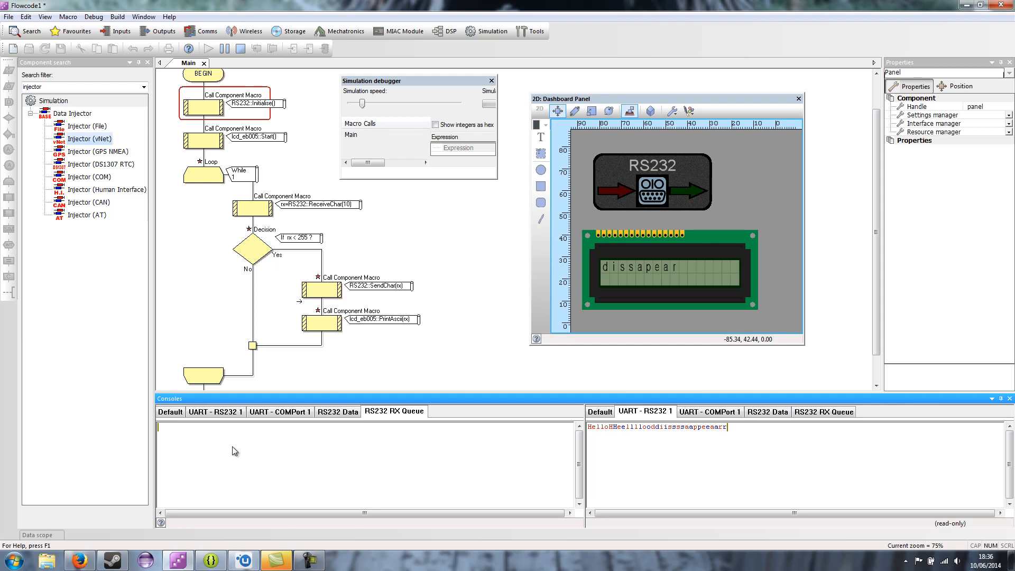
click(207, 48)
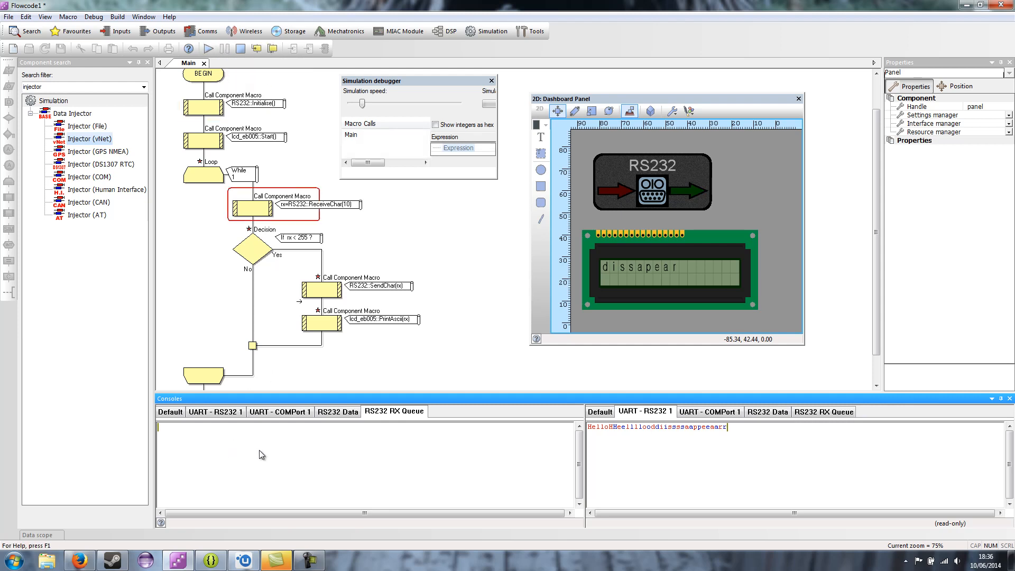
click(337, 412)
text(k)
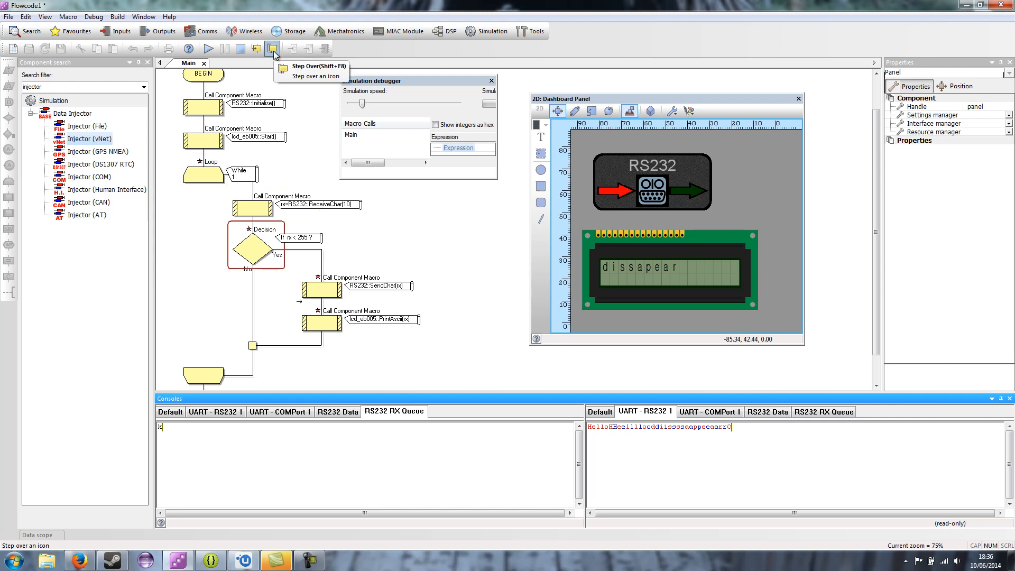
click(273, 48)
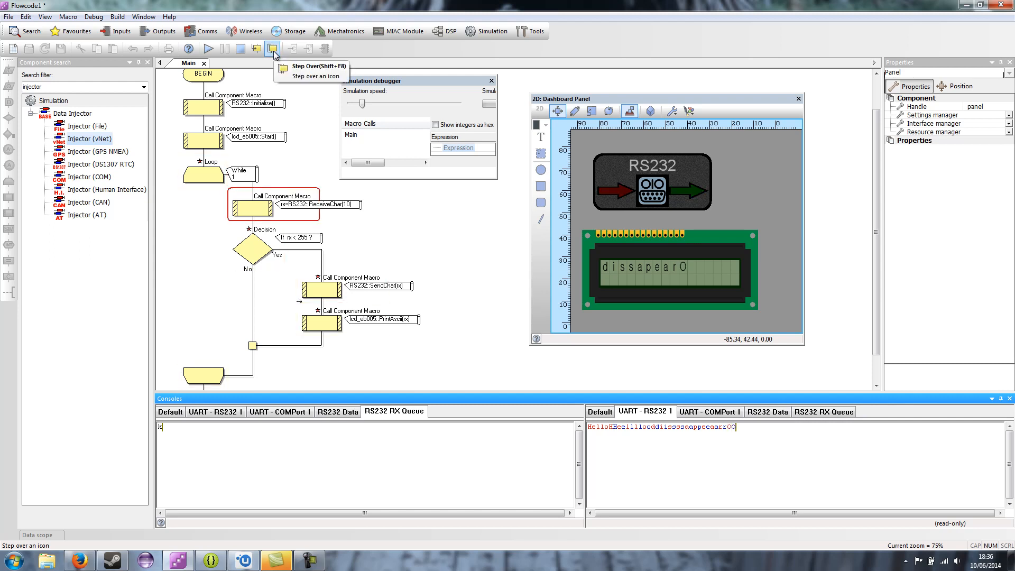
click(273, 48)
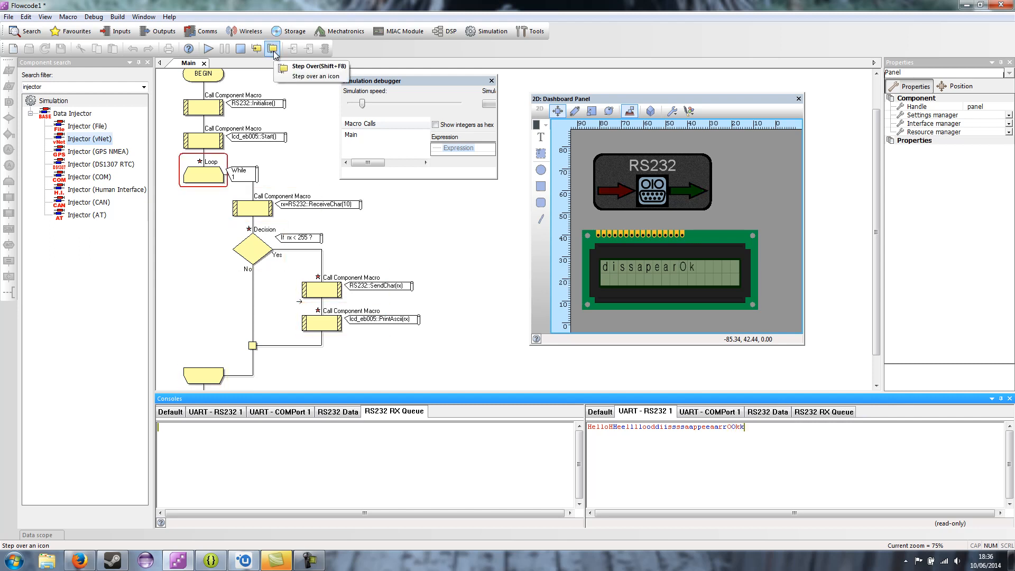